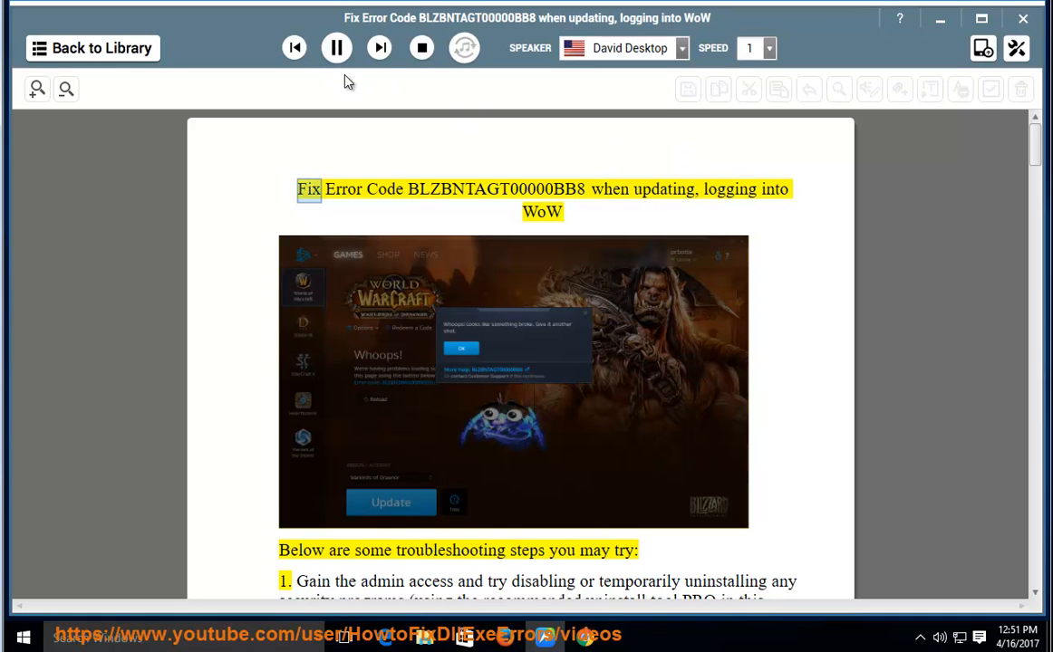
# Step: Have David Desktop read the WoW error-fix guide from its title into step 3
pyautogui.doubleClick(495, 189)
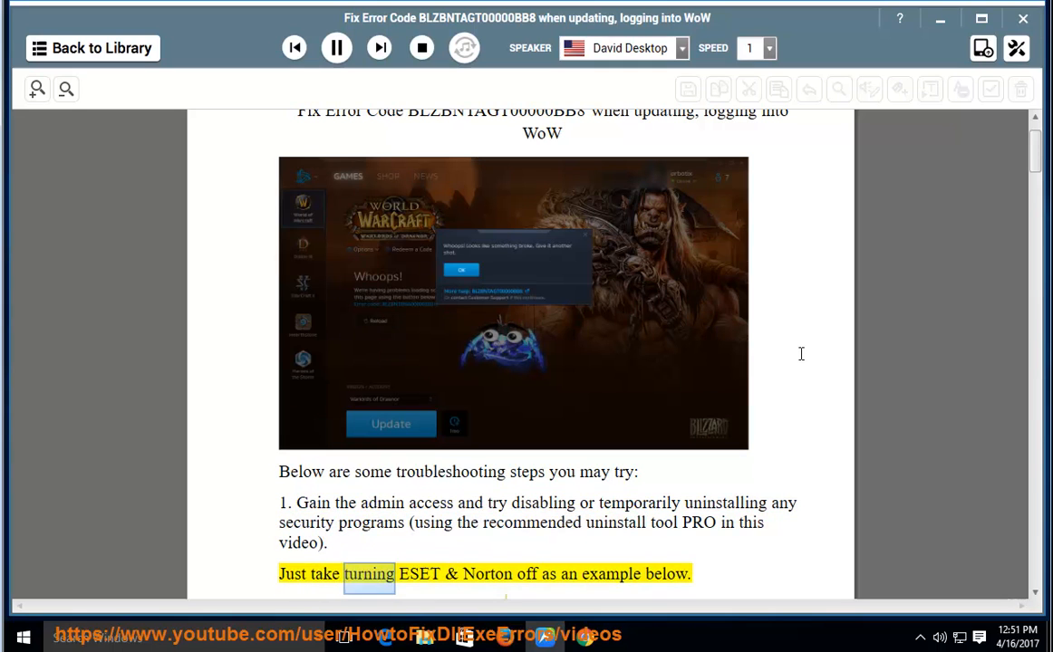
pyautogui.scroll(-3)
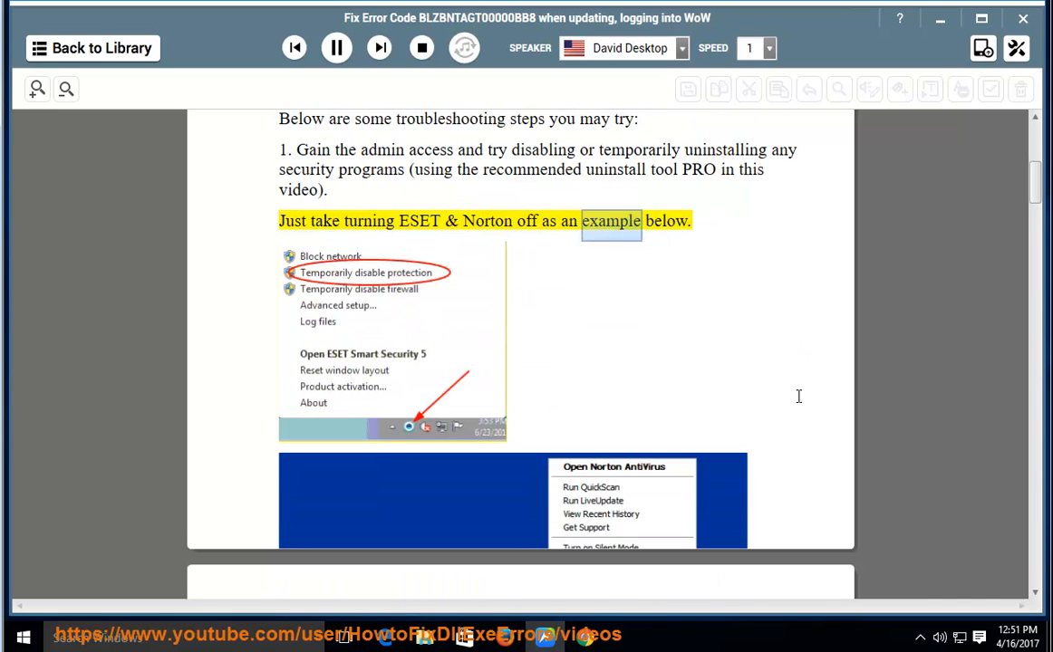
pyautogui.scroll(-3)
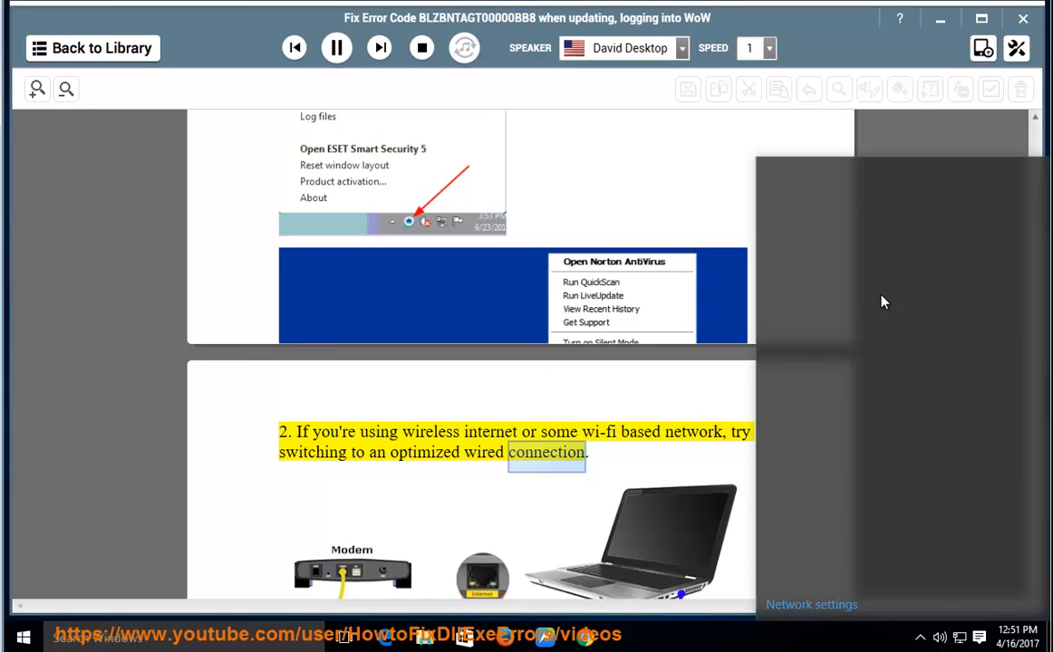
pyautogui.scroll(-3)
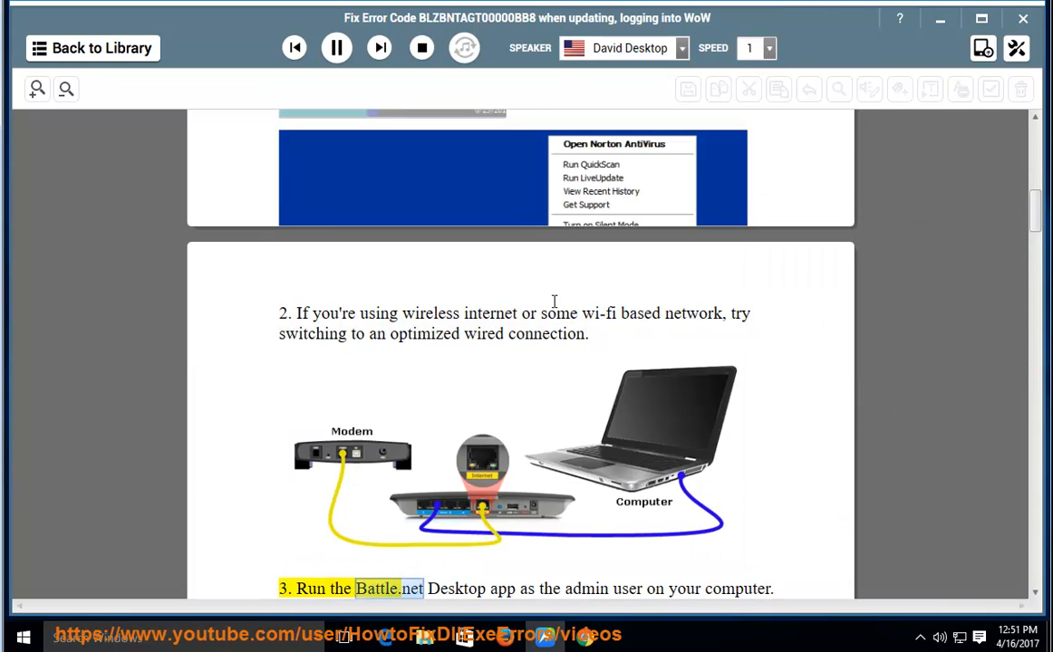
pyautogui.scroll(-3)
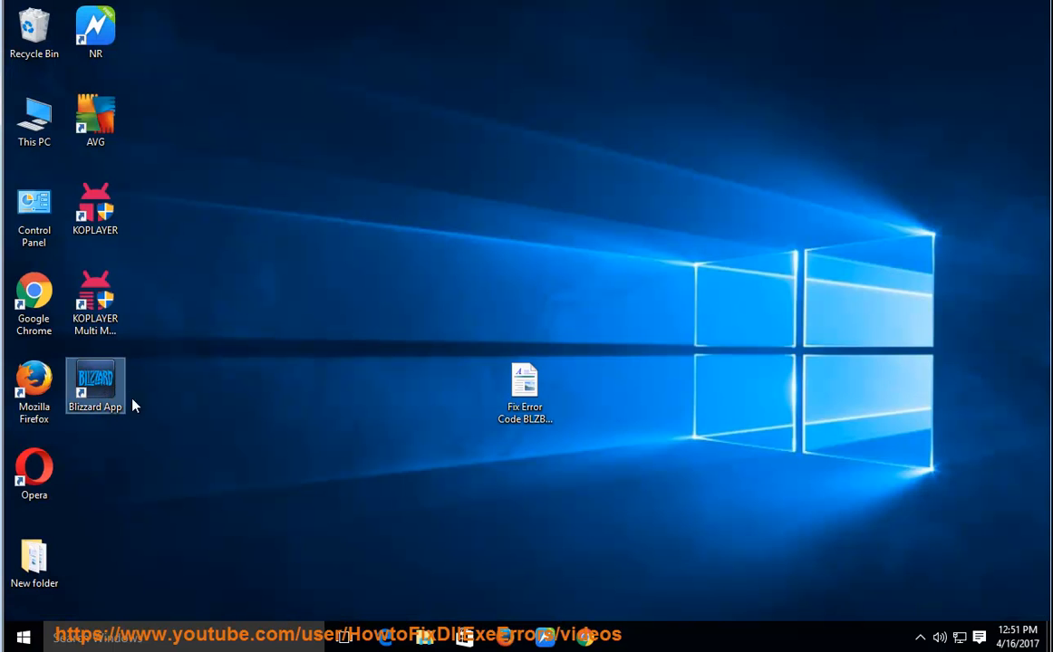
# Step: Run Blizzard App as administrator, accept the UAC prompt, and open its install folder
pyautogui.rightClick(95, 380)
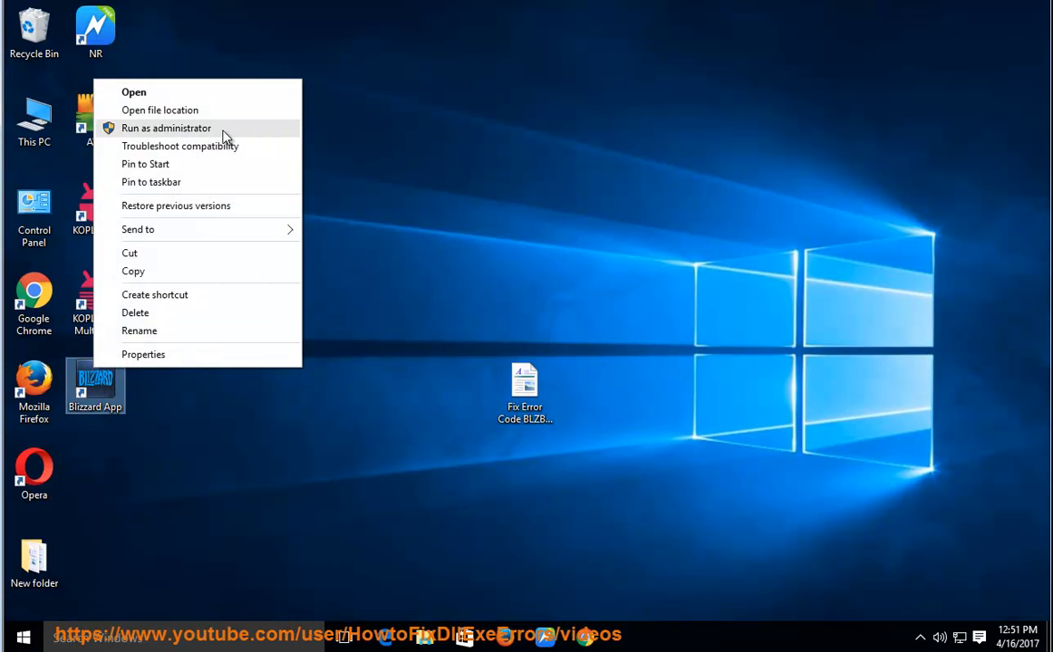
pyautogui.click(166, 128)
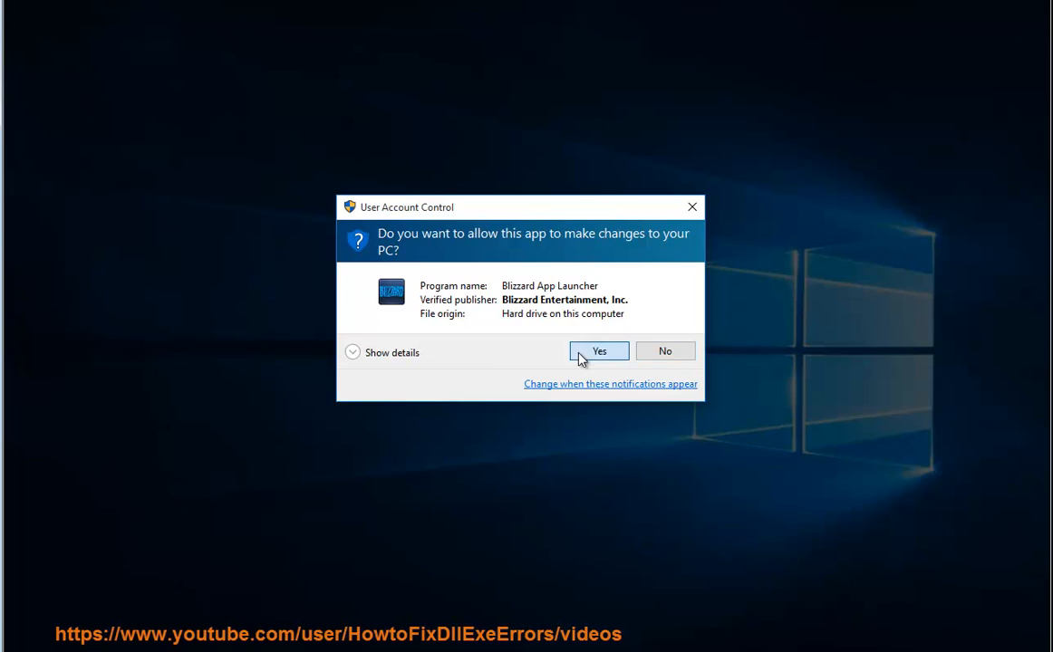
pyautogui.click(598, 351)
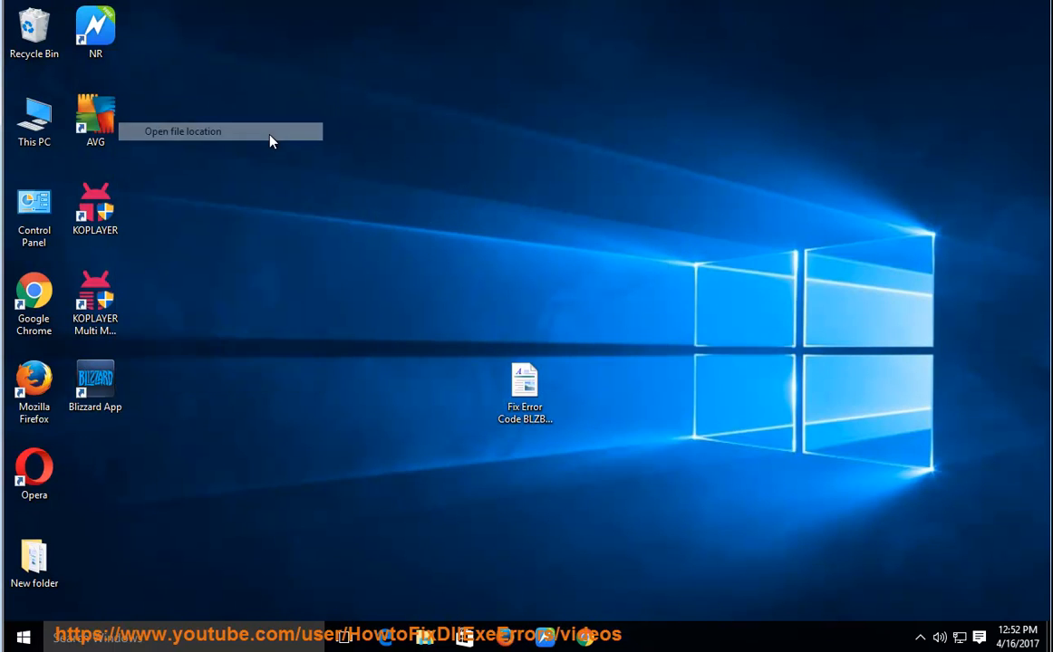
pyautogui.click(182, 132)
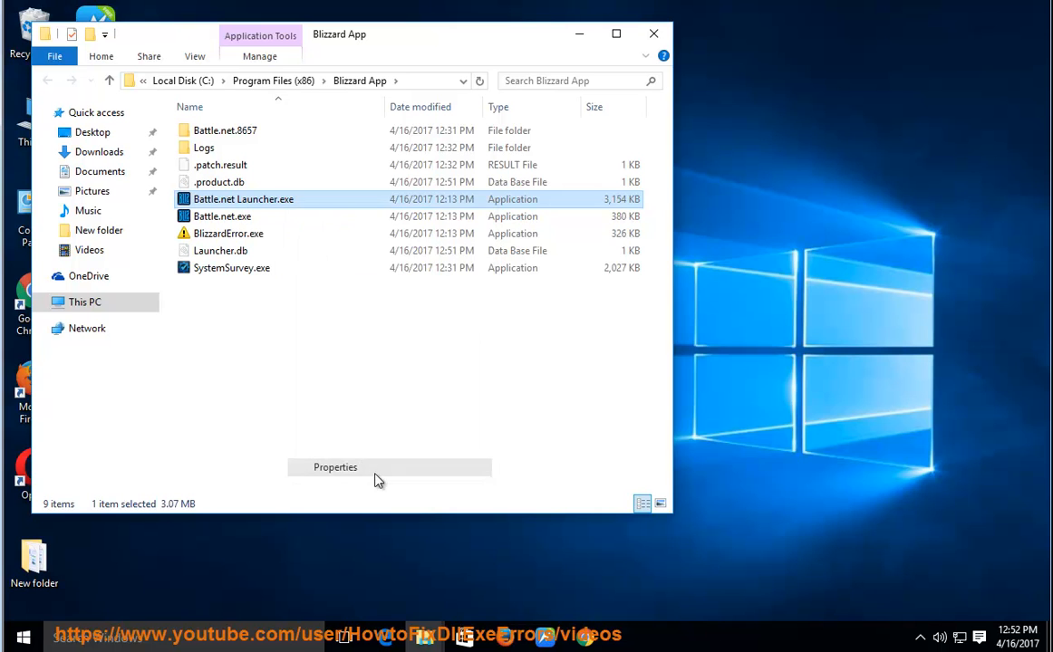
# Step: Set Battle.net Launcher.exe's compatibility to run as administrator for all users
pyautogui.click(334, 467)
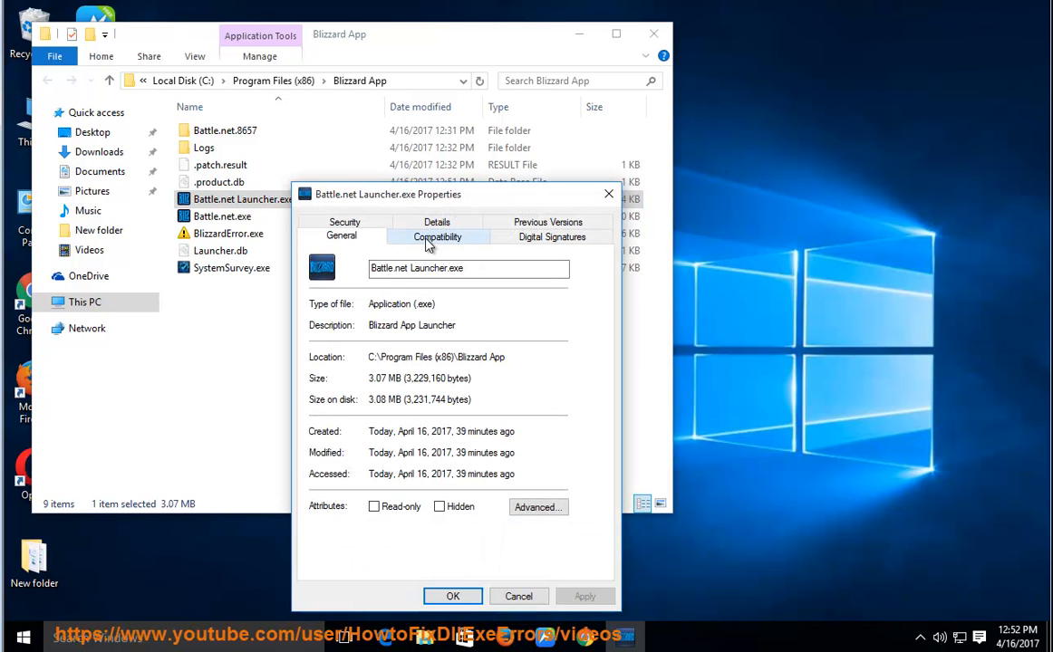
pyautogui.click(438, 236)
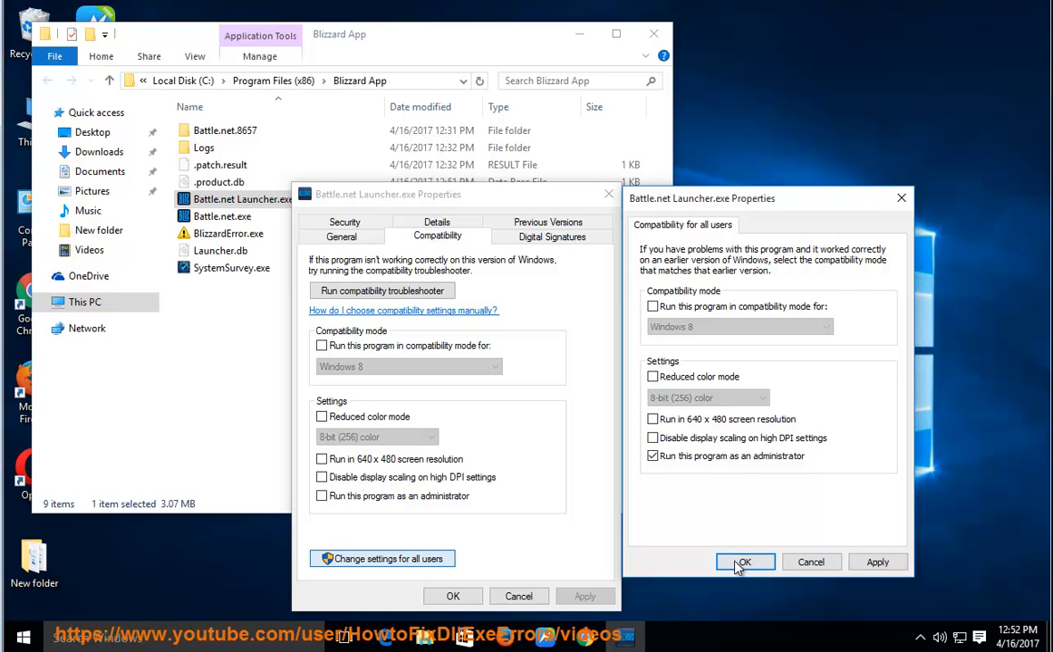
pyautogui.click(745, 561)
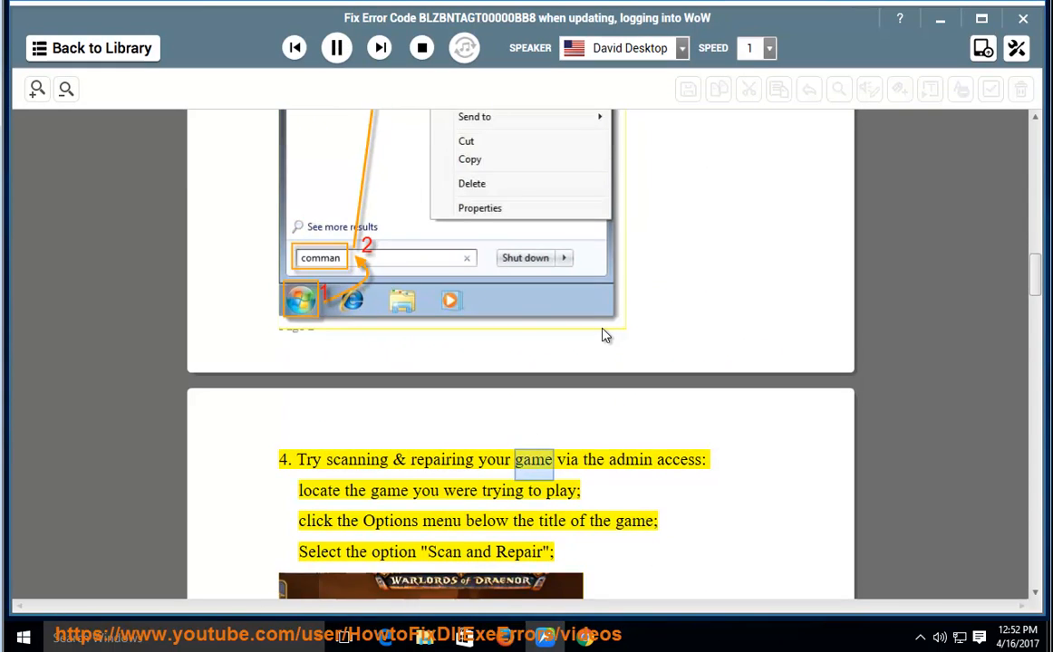
# Step: Follow the narration of step 4 (scan and repair) and step 5 (proxy/VPN), then minimize the reader
pyautogui.scroll(-3)
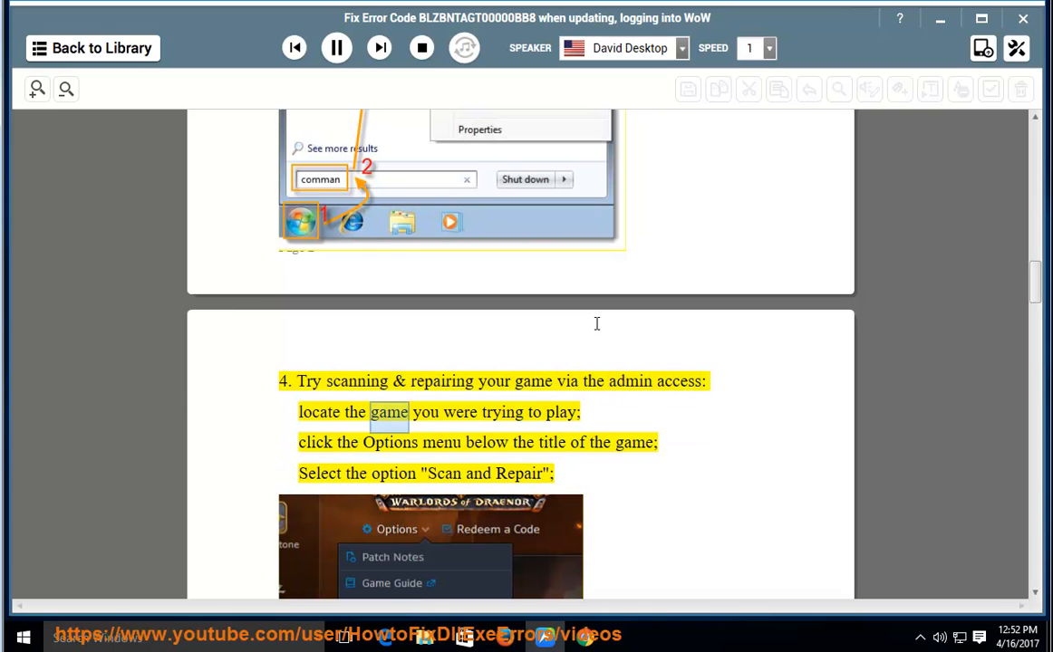
pyautogui.scroll(-3)
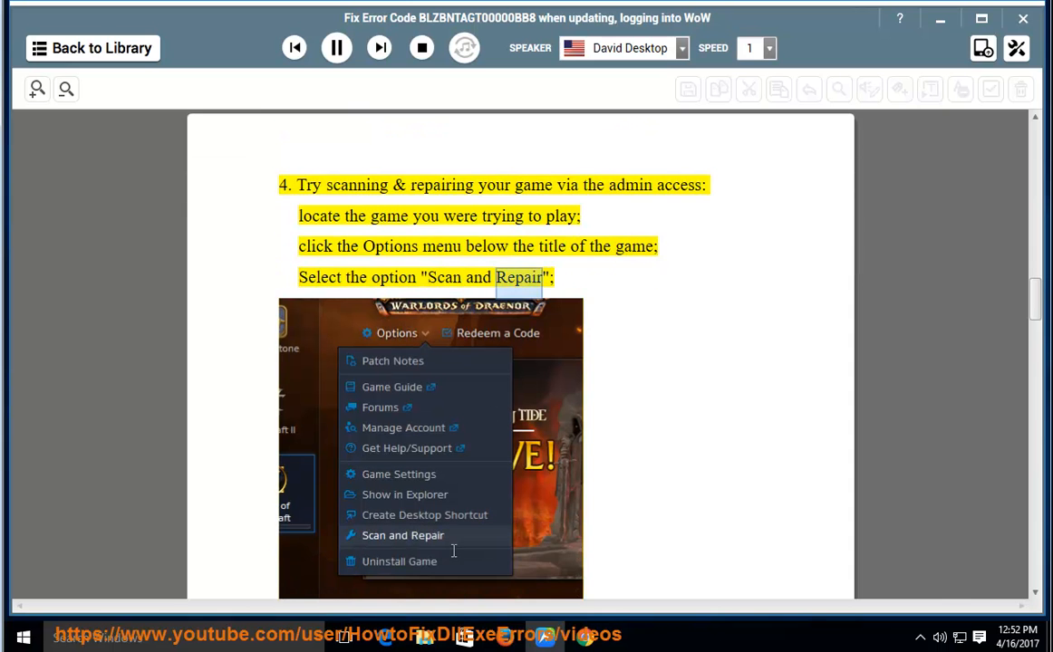
pyautogui.scroll(-3)
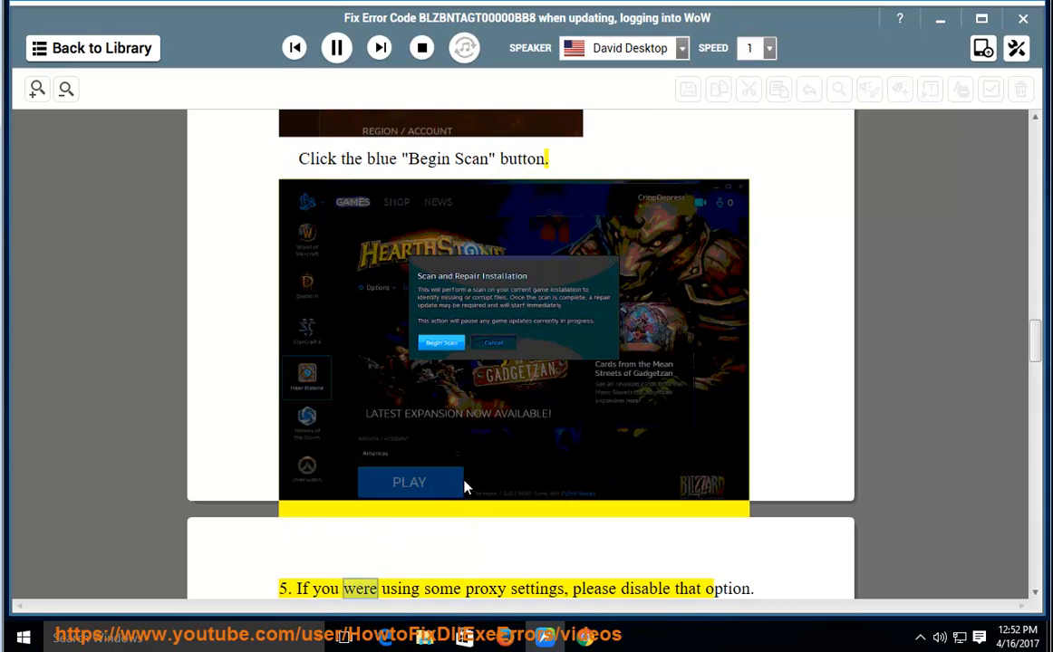
pyautogui.scroll(-3)
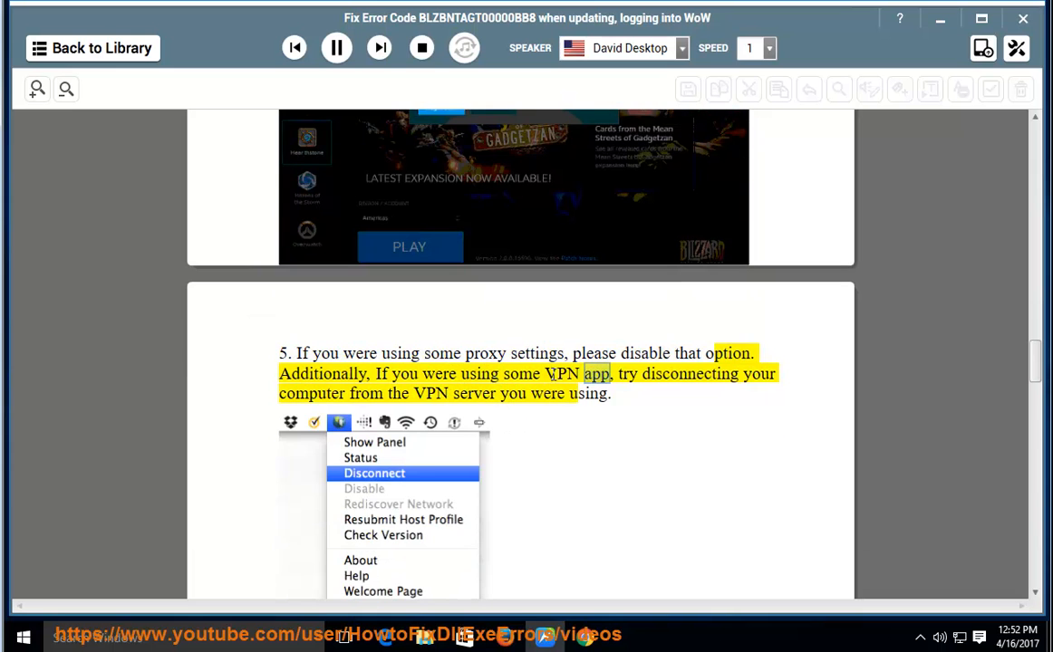
pyautogui.doubleClick(312, 393)
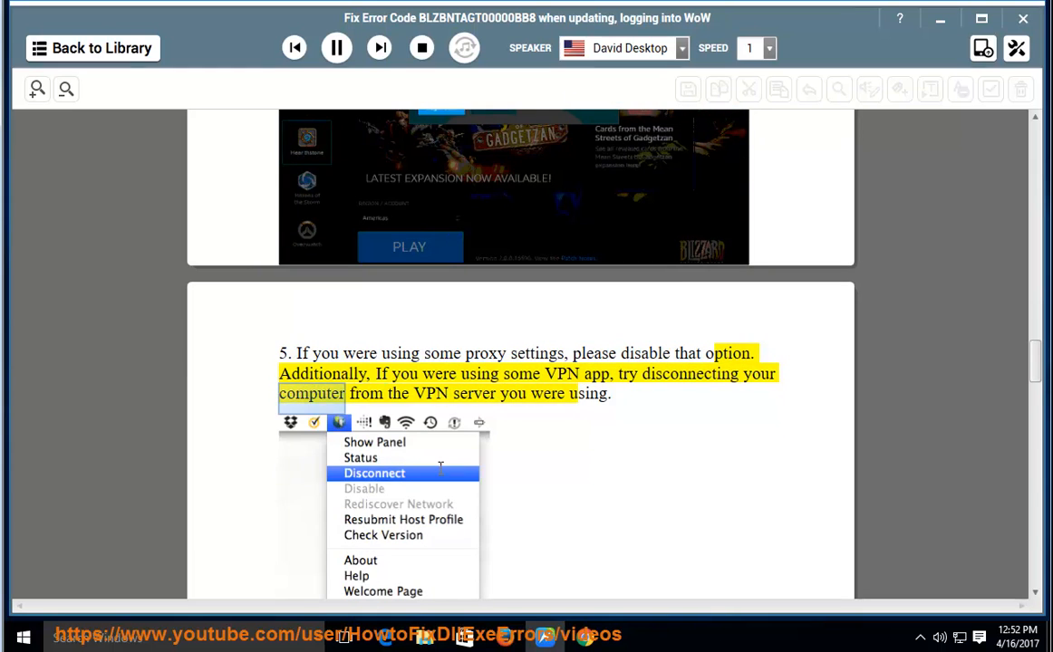
pyautogui.click(336, 47)
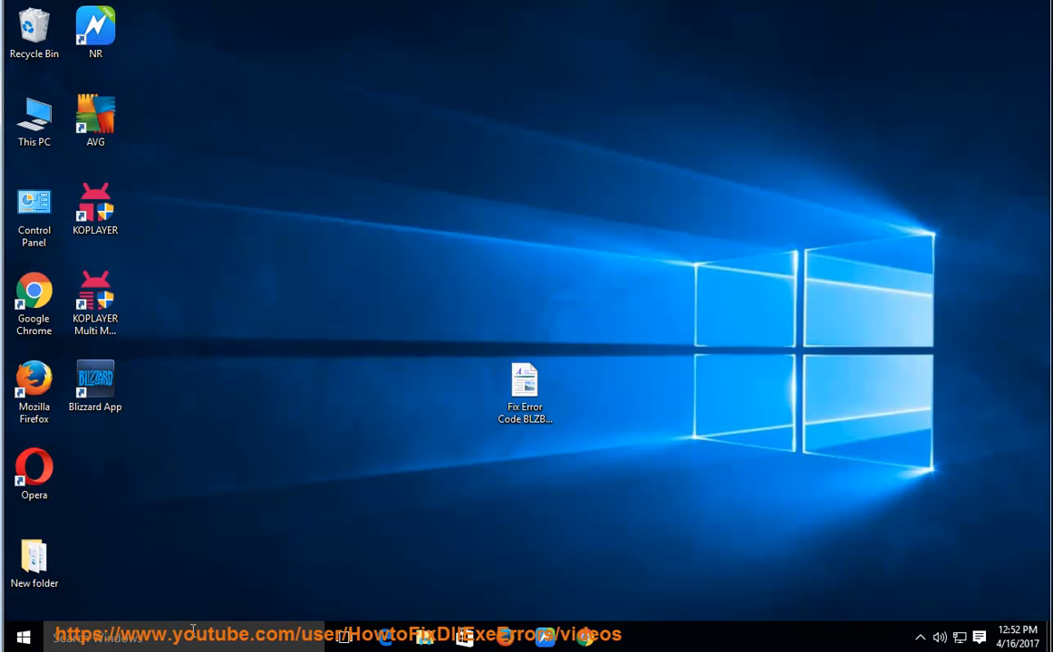
# Step: In Internet Explorer's LAN settings, leave 'Use a proxy server for your LAN' unchecked
pyautogui.click(24, 637)
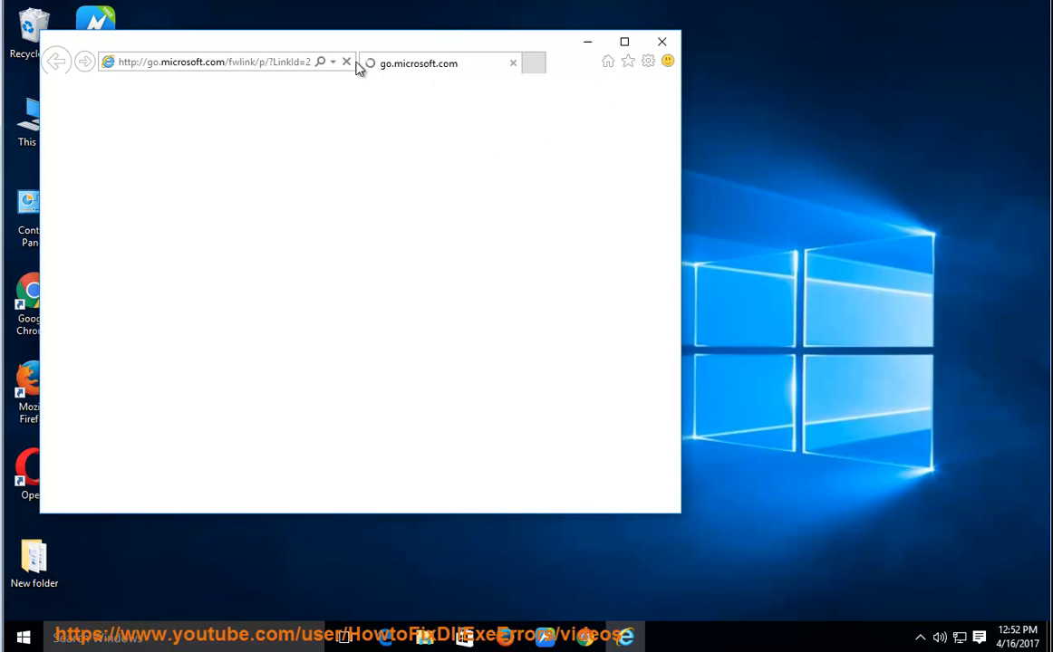
pyautogui.click(648, 60)
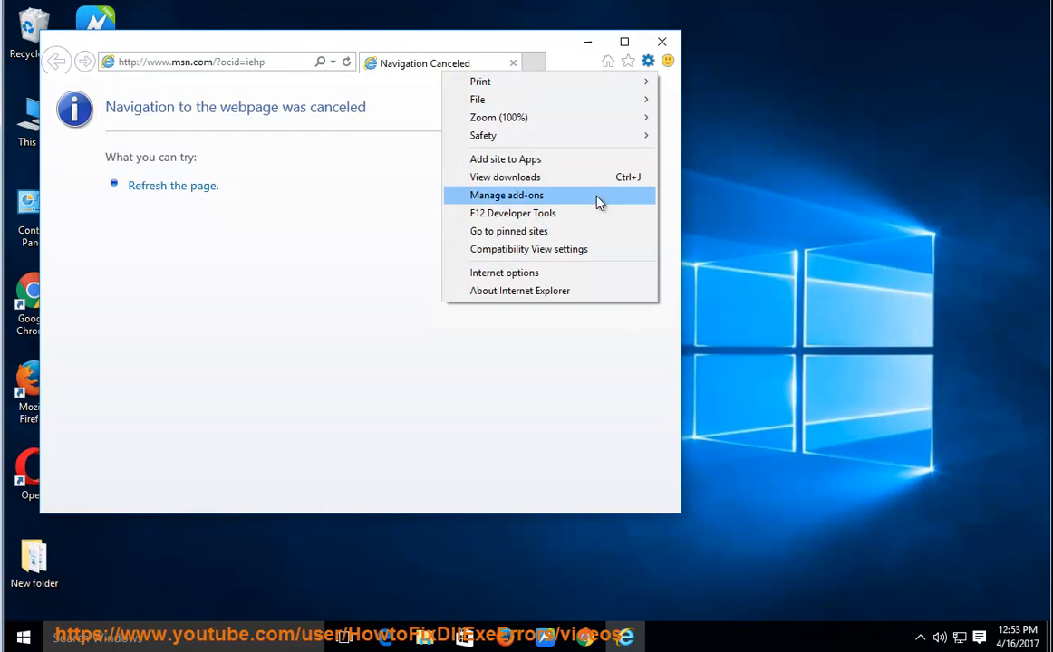
pyautogui.click(504, 271)
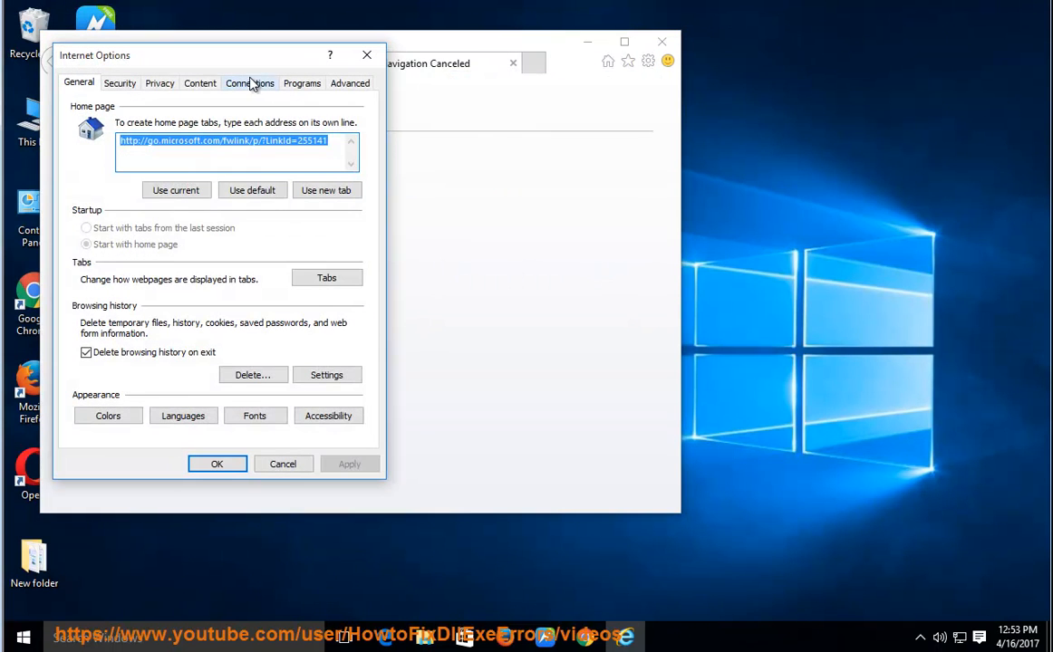
pyautogui.click(249, 82)
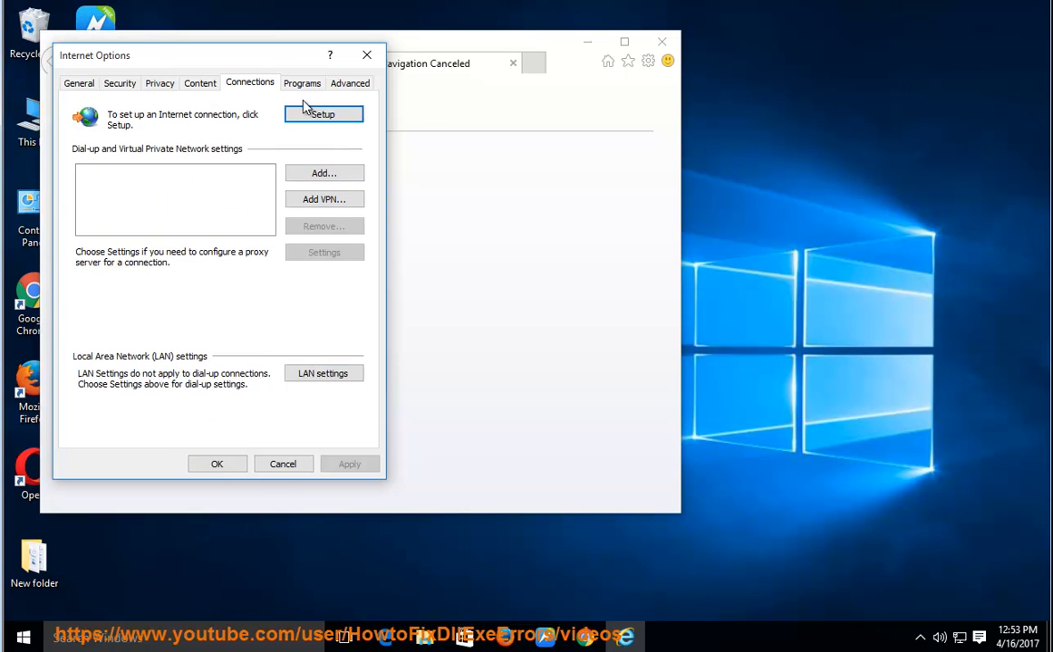
pyautogui.click(322, 373)
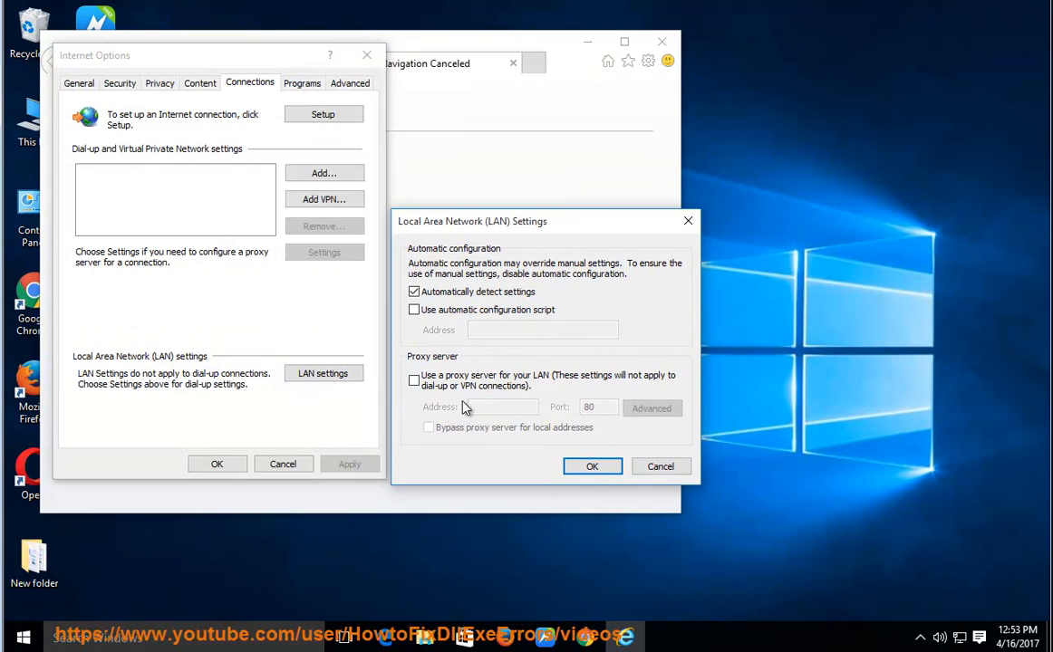
pyautogui.click(414, 380)
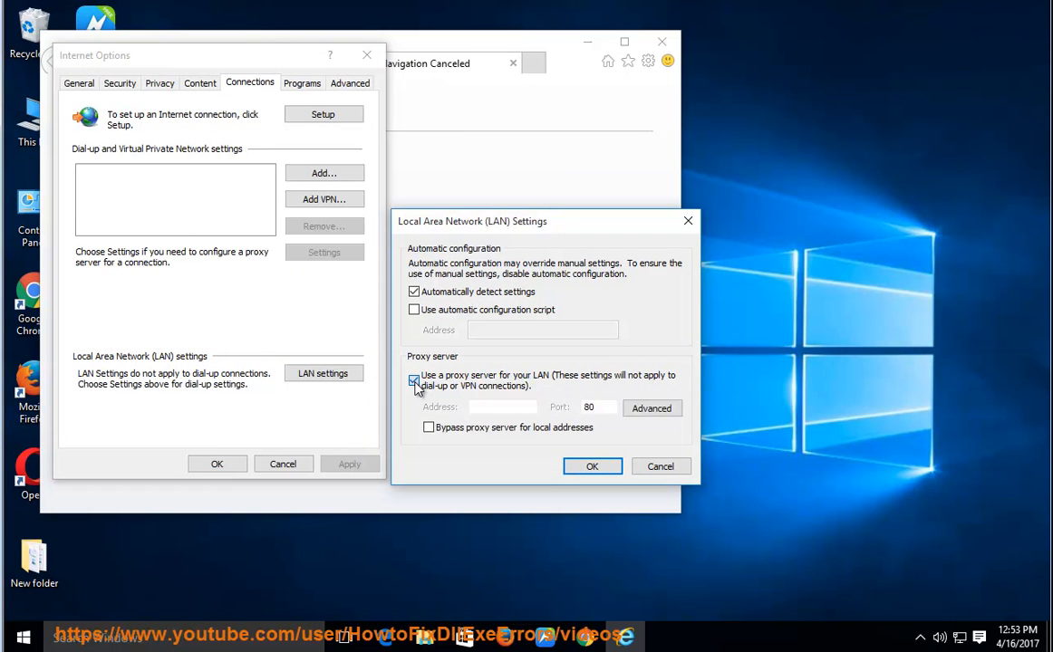
pyautogui.click(414, 380)
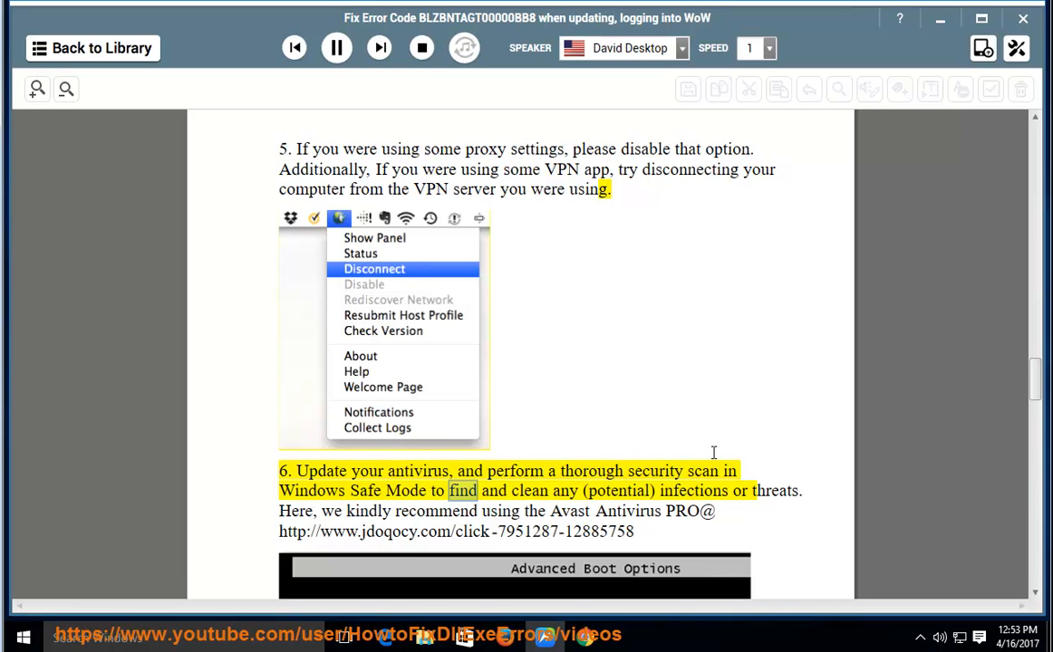
# Step: Scroll along as the guide is narrated toward step 7 on the Battle.net Tools folder
pyautogui.scroll(-3)
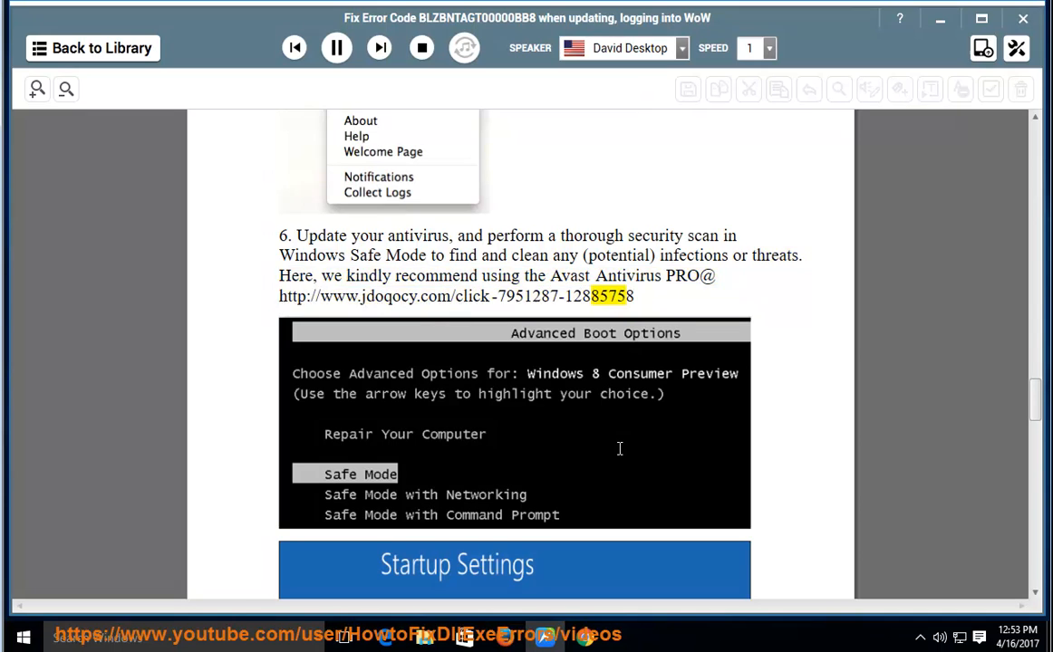
pyautogui.scroll(-3)
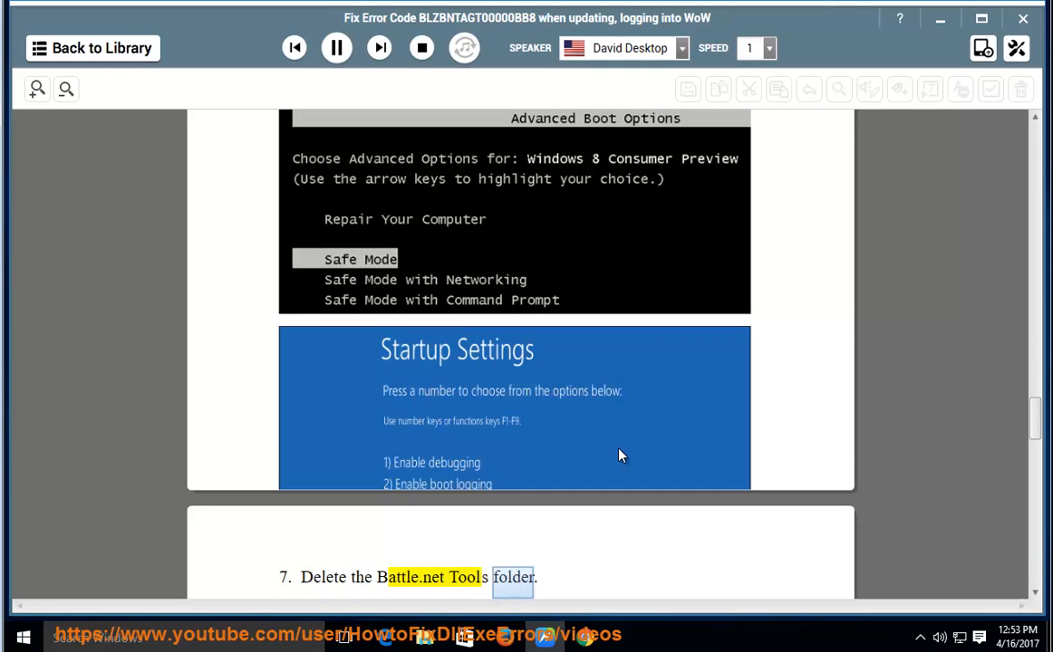
pyautogui.scroll(-3)
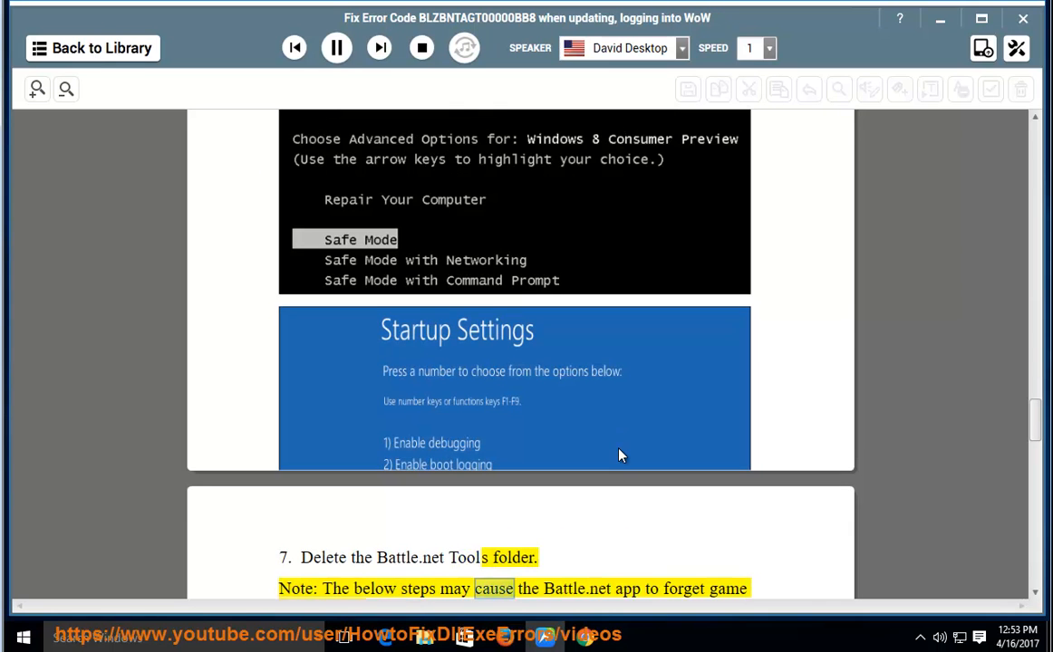
pyautogui.scroll(-3)
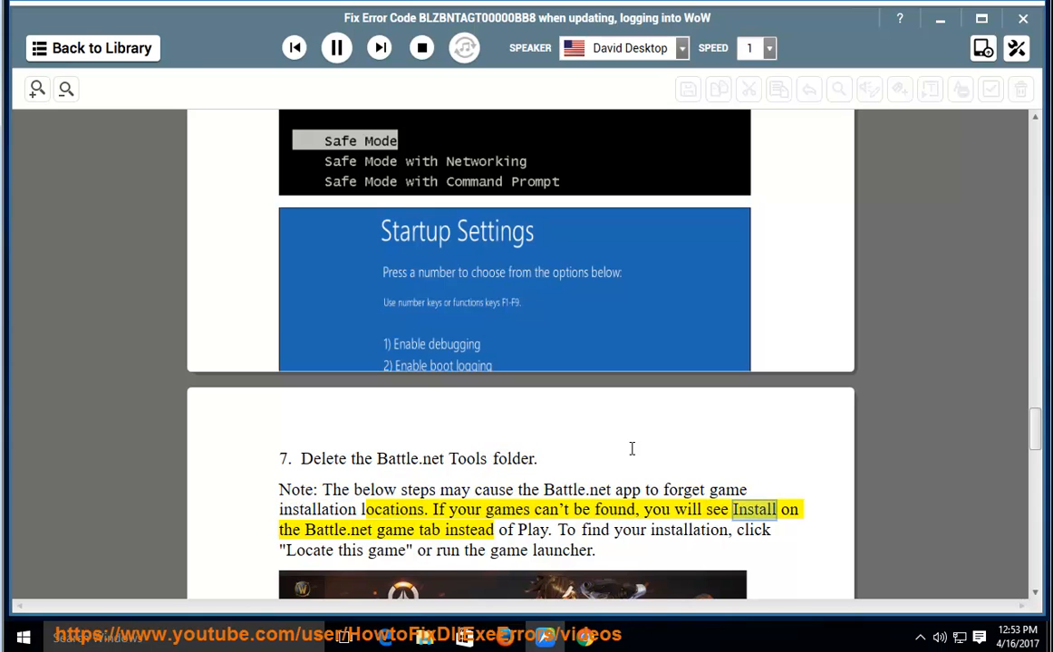
pyautogui.scroll(-3)
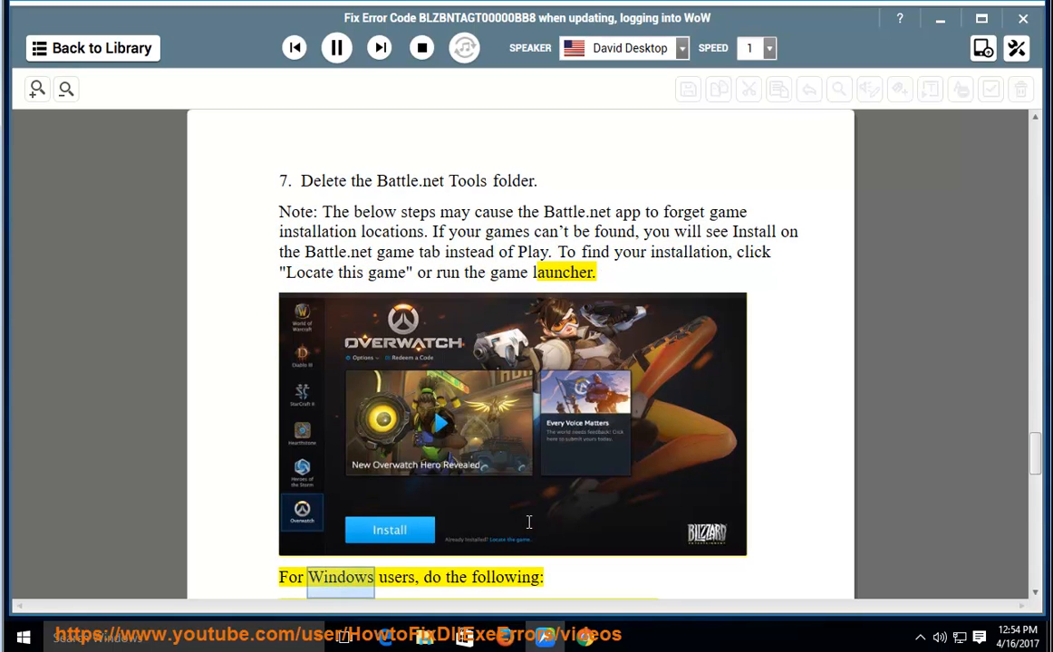
pyautogui.doubleClick(505, 578)
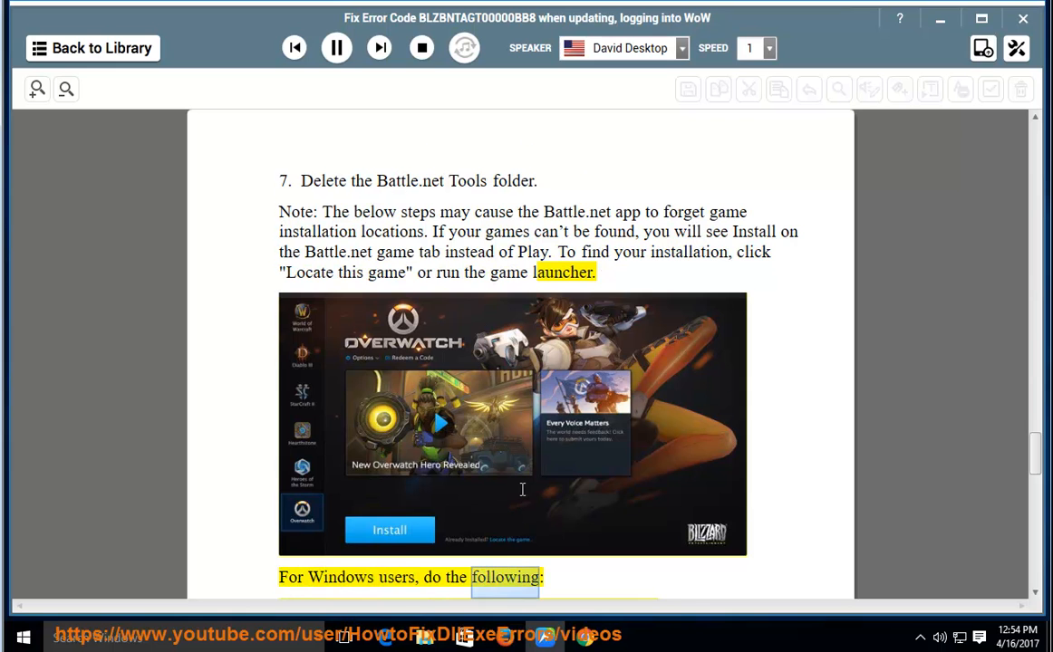
pyautogui.scroll(-3)
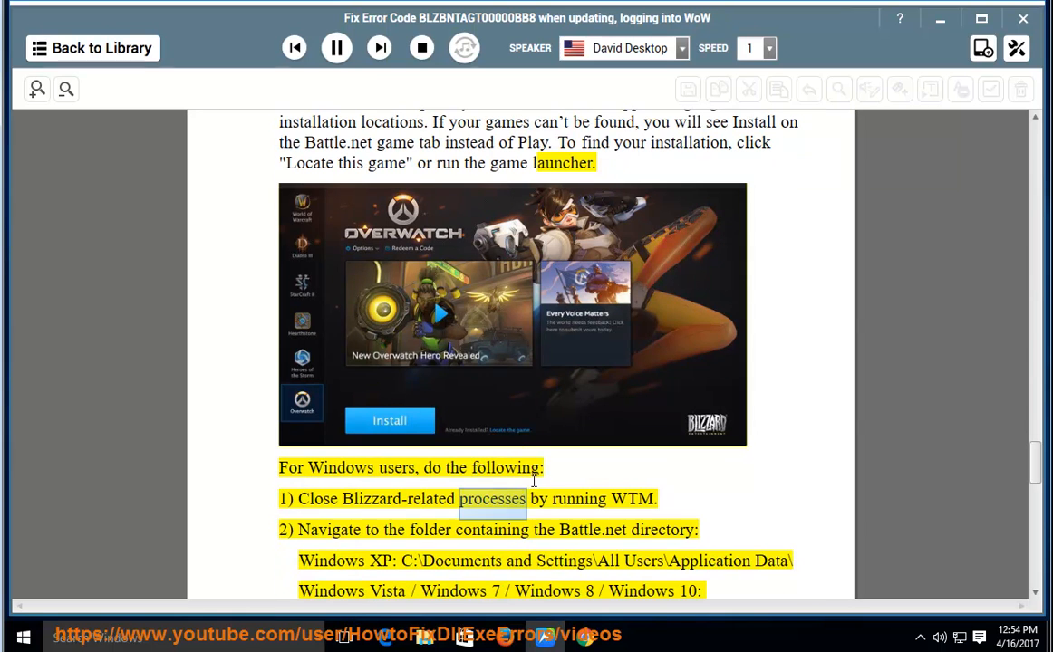
# Step: Pause the narration and review running processes in Task Manager
pyautogui.click(336, 48)
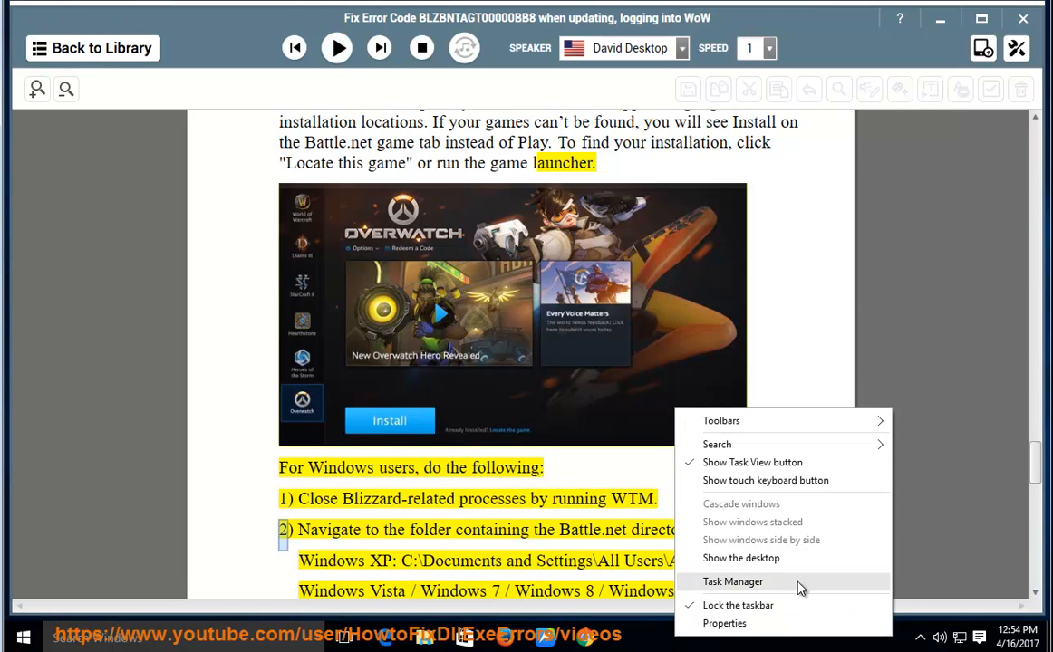
pyautogui.click(733, 582)
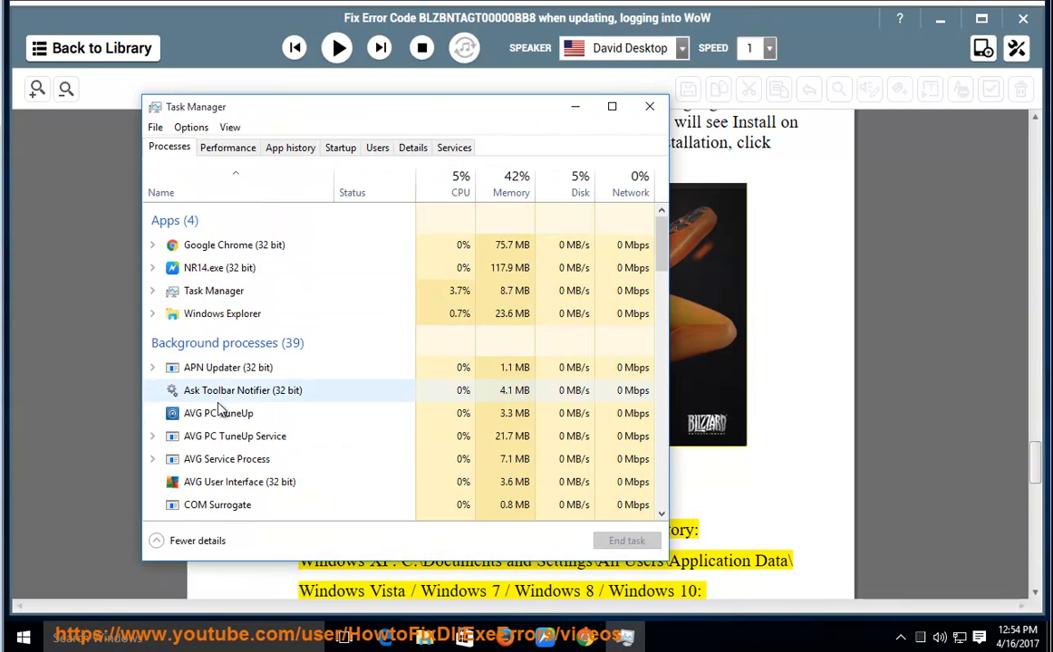
pyautogui.click(235, 436)
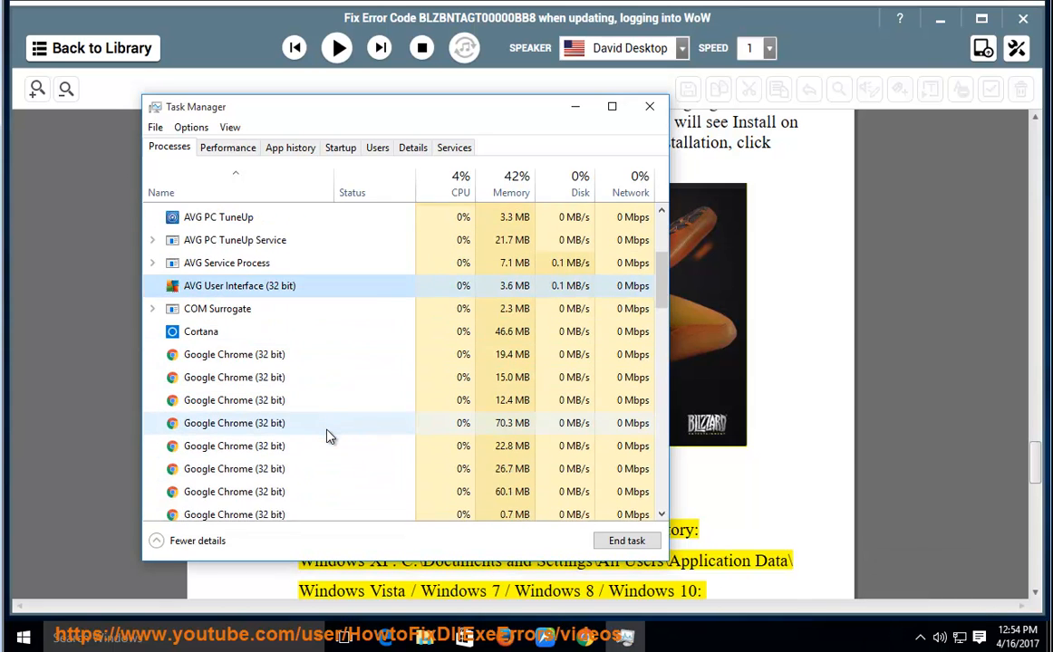
pyautogui.scroll(-3)
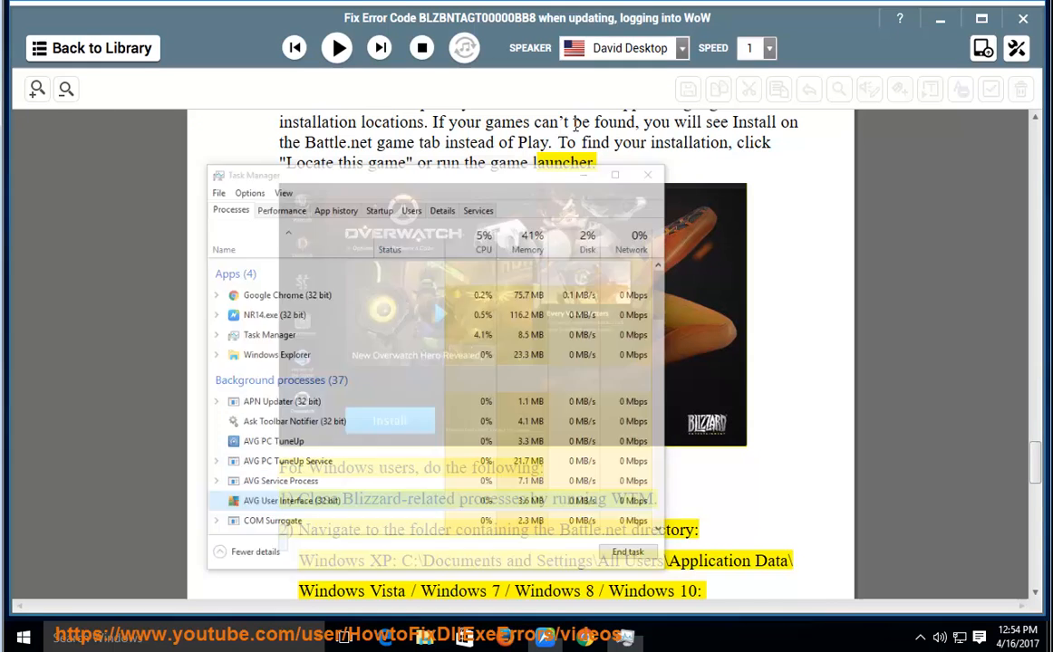
# Step: Close Task Manager, resume narration, and copy the C:\ProgramData\ path from the guide
pyautogui.click(336, 48)
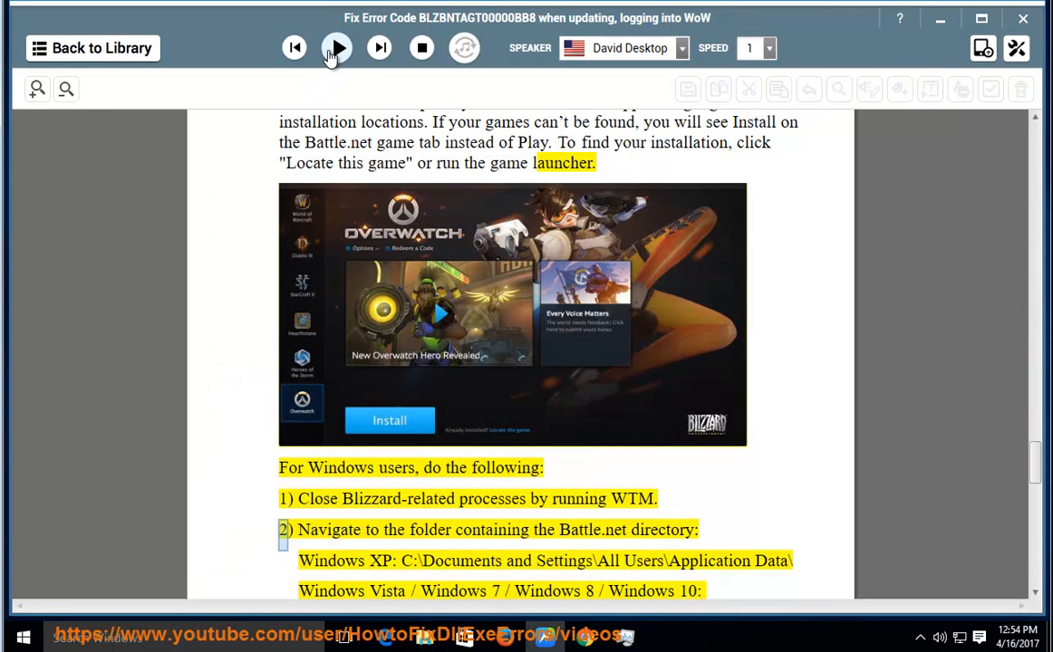
pyautogui.click(336, 47)
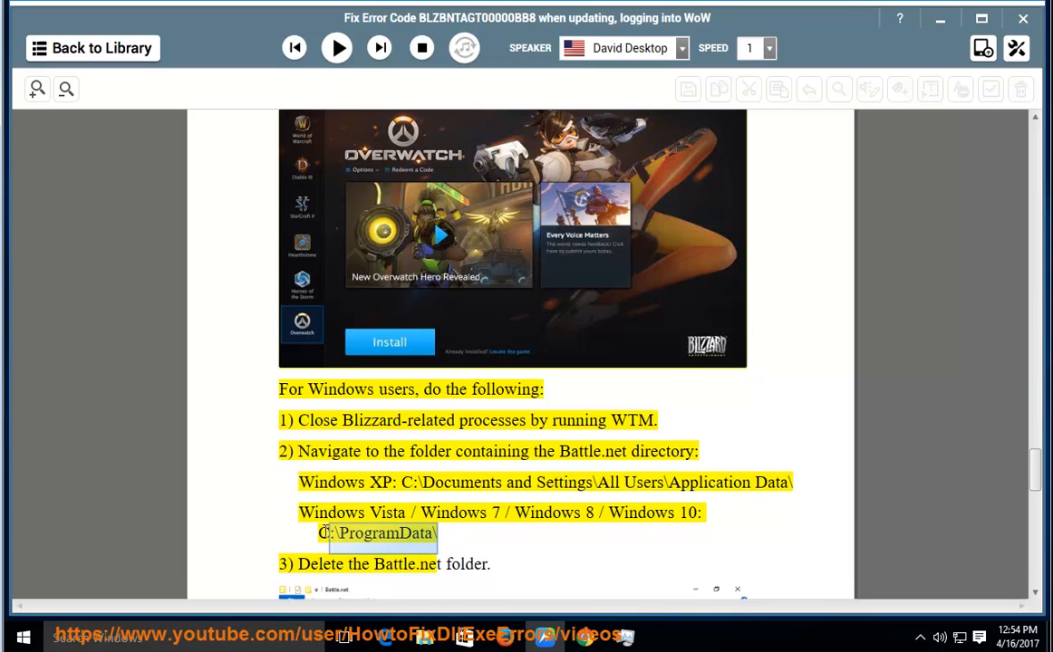
pyautogui.rightClick(376, 533)
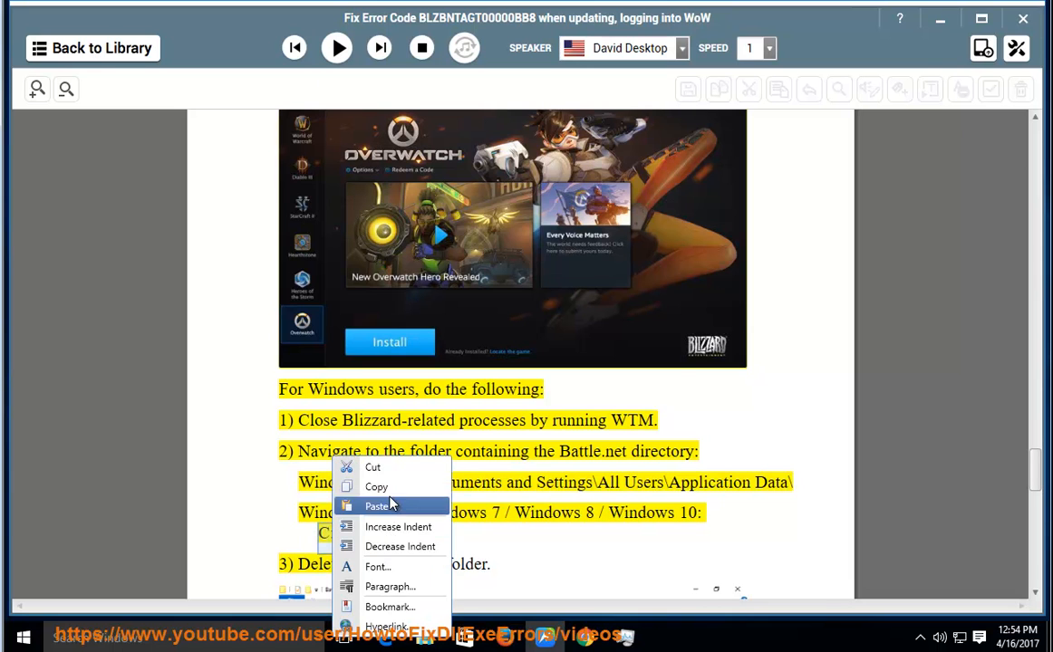
pyautogui.click(377, 505)
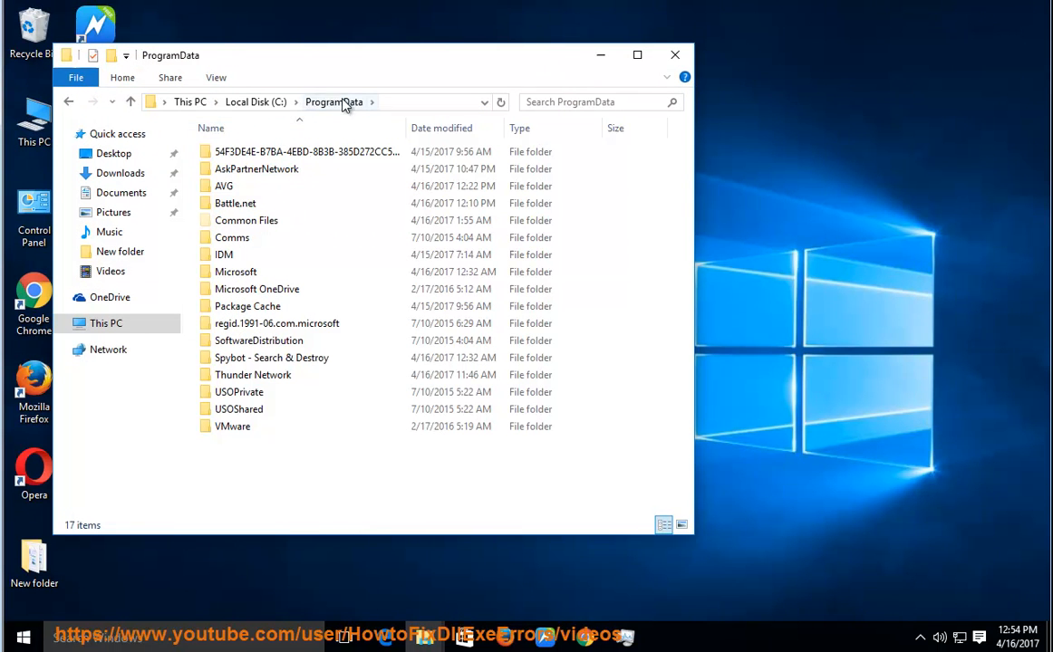
# Step: Select the Battle.net folder in C:\ProgramData and bring up its file options
pyautogui.click(236, 203)
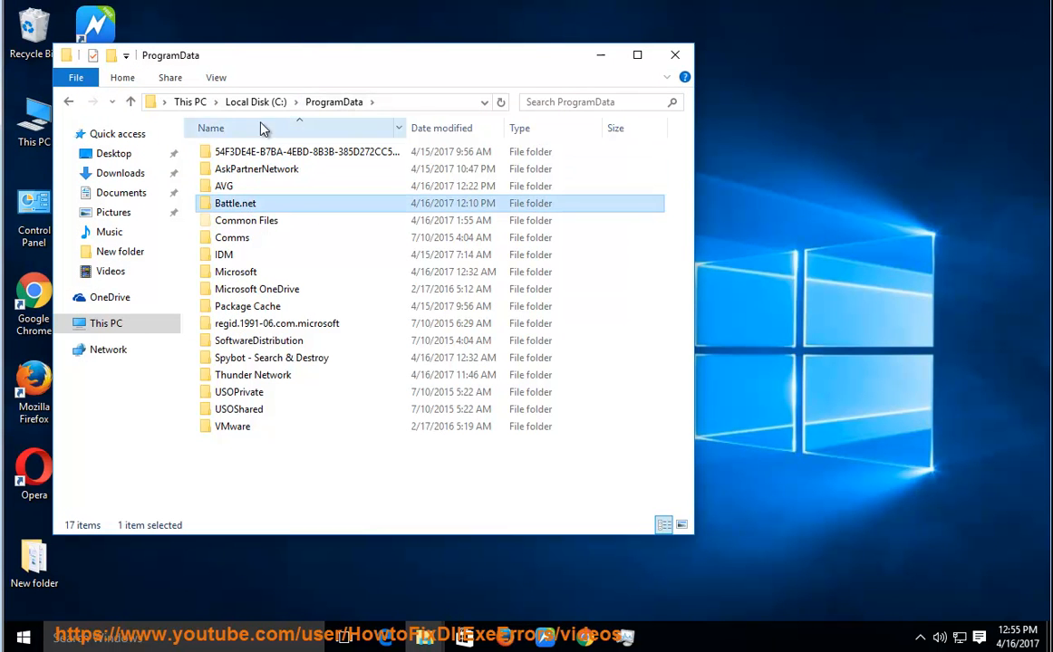
pyautogui.click(663, 524)
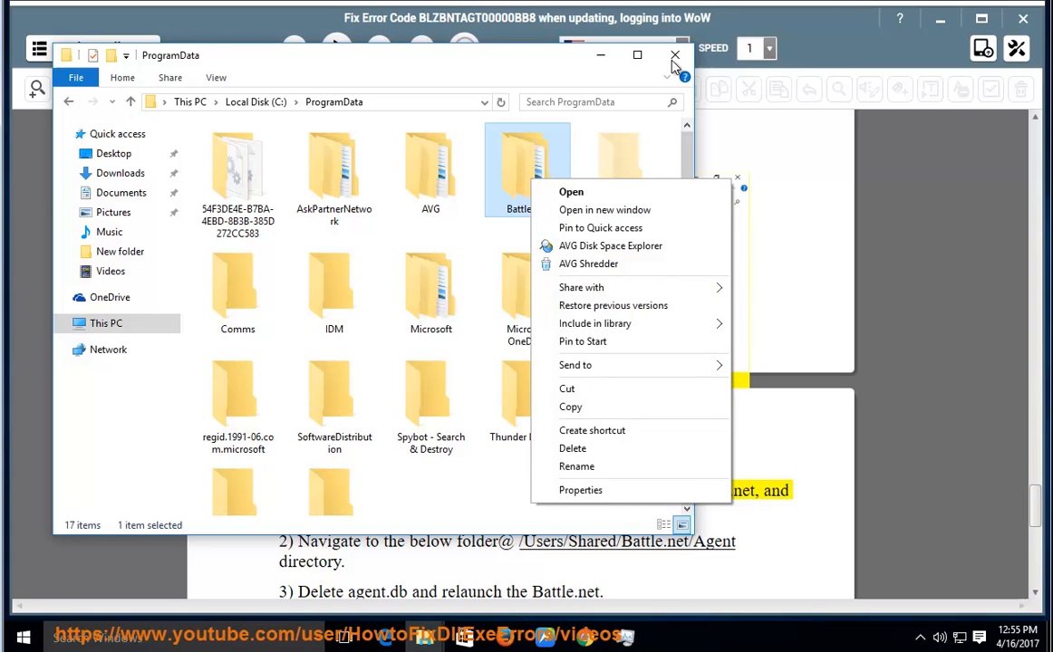
# Step: Close File Explorer, let the Mac steps through deleting agent.db play, then pause
pyautogui.click(675, 55)
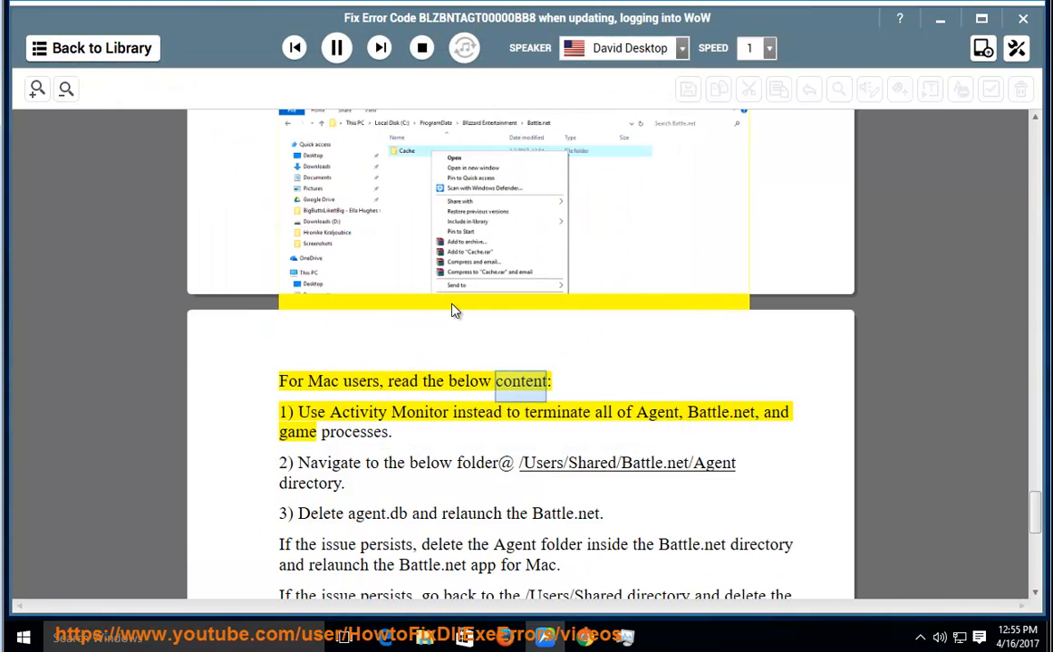
pyautogui.doubleClick(358, 412)
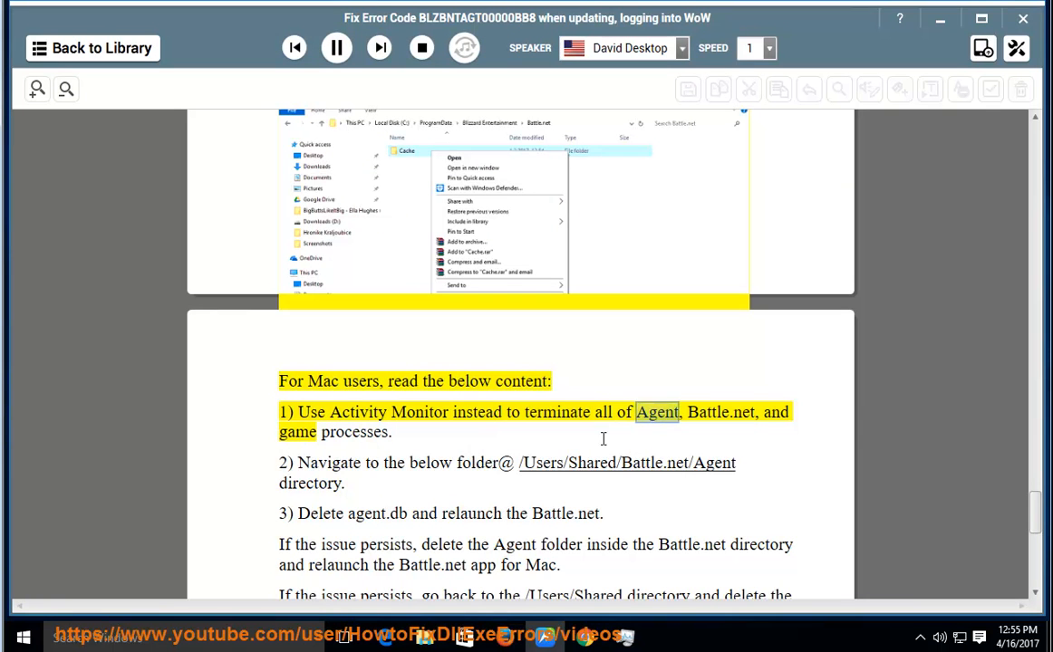
pyautogui.doubleClick(354, 432)
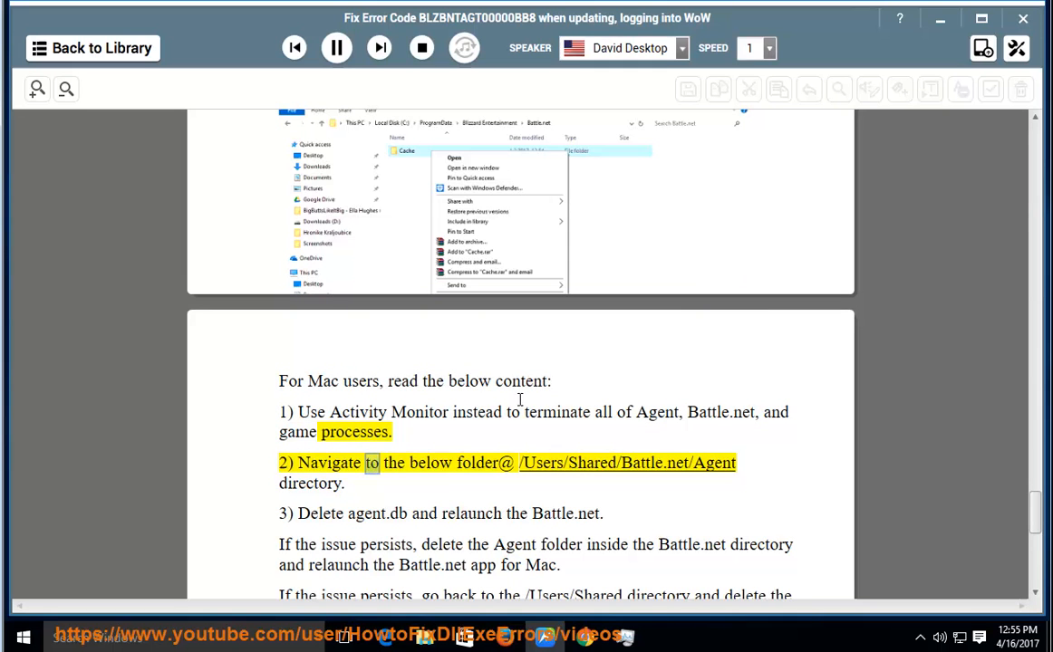
pyautogui.doubleClick(592, 463)
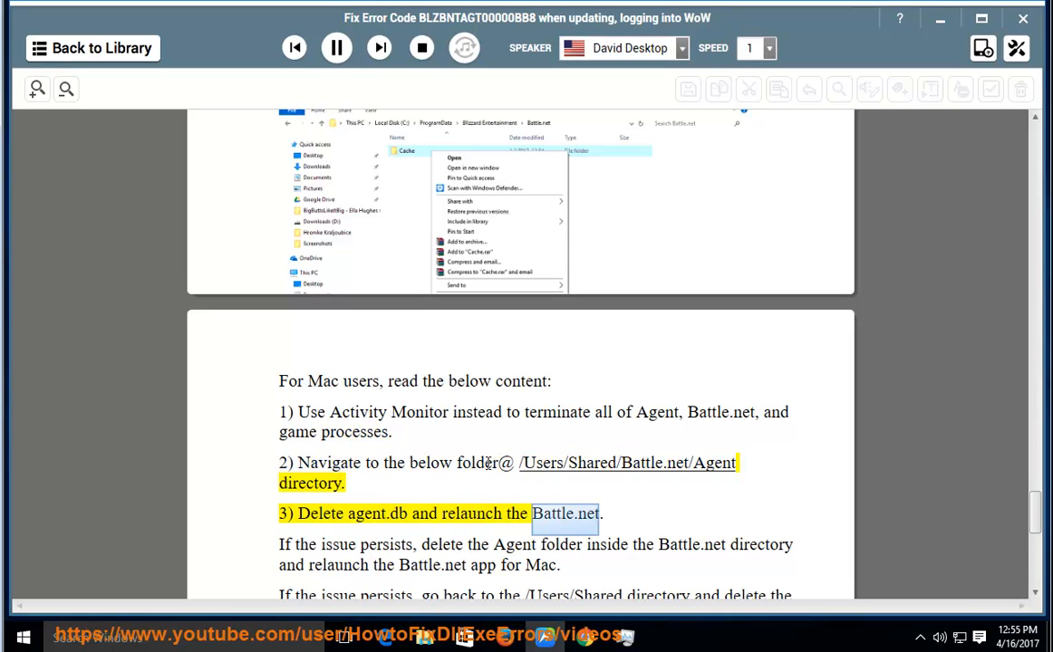
pyautogui.click(336, 47)
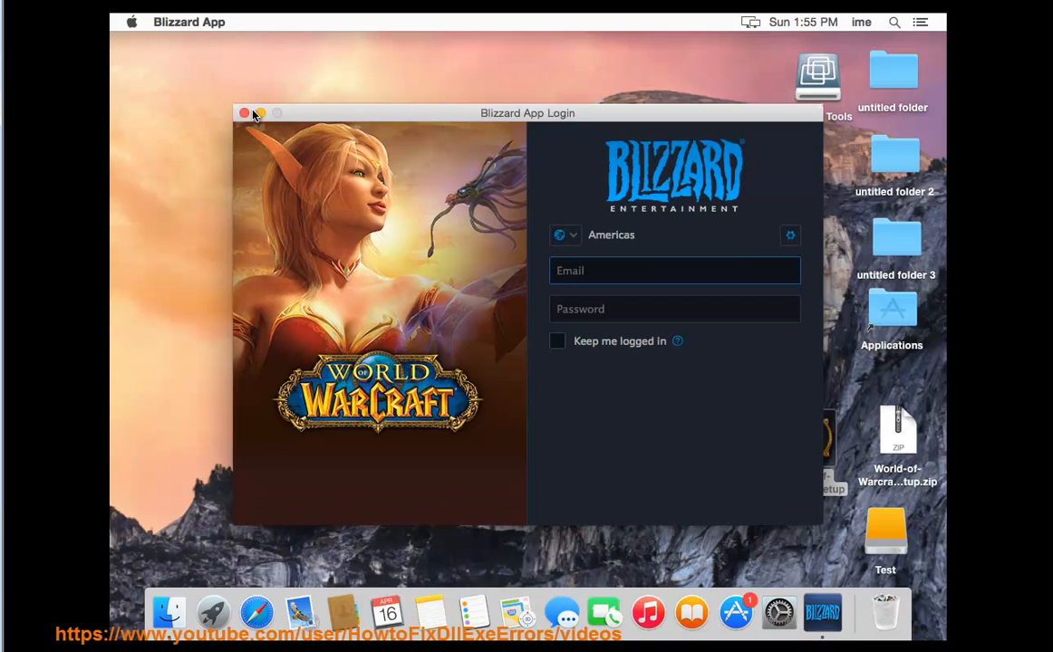
# Step: Close the Blizzard App login, launch Activity Monitor from Utilities, and quit Blizzard App
pyautogui.click(244, 112)
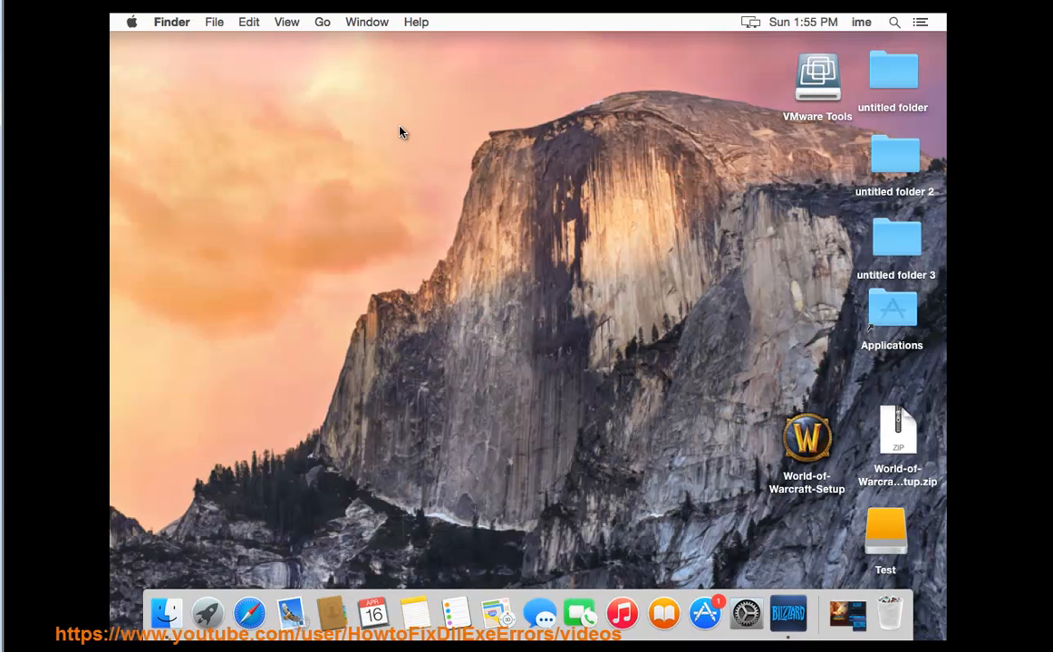
pyautogui.click(322, 22)
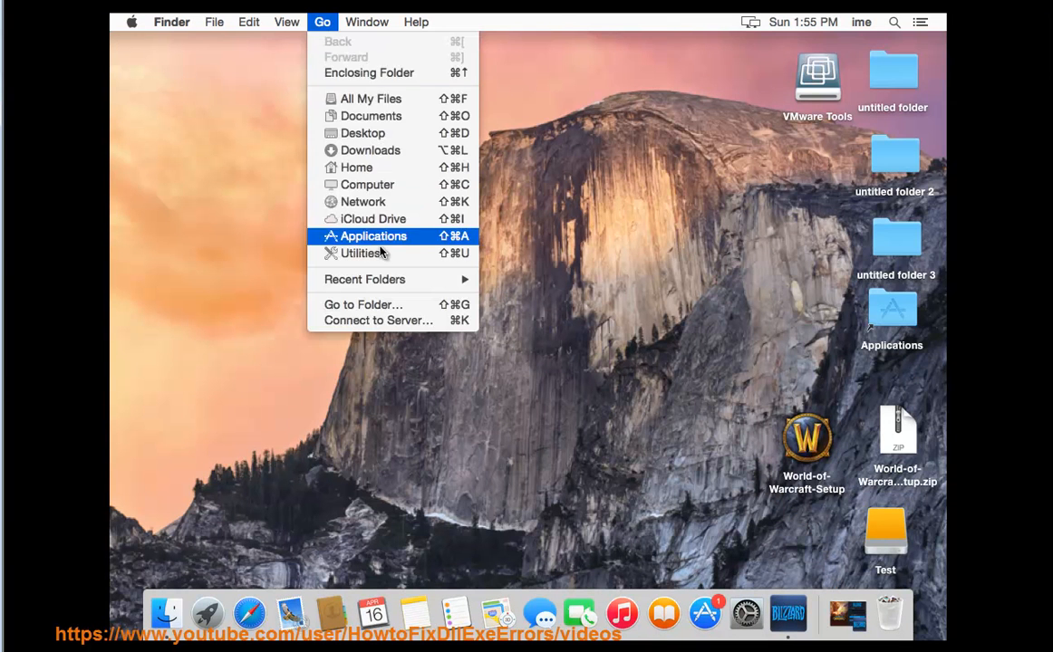
pyautogui.click(360, 253)
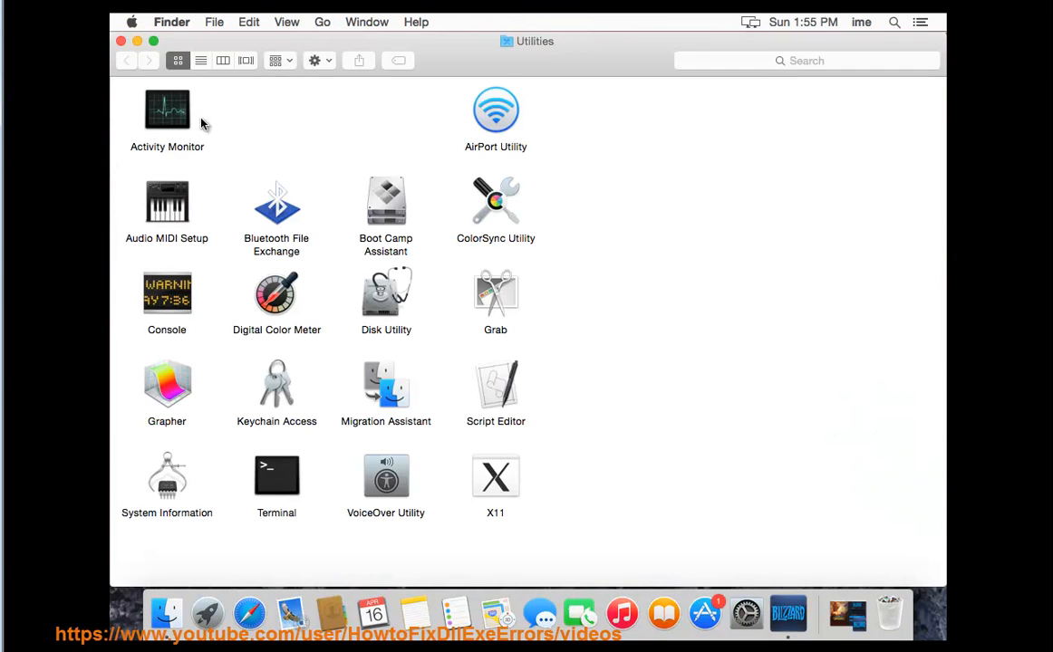
pyautogui.click(166, 109)
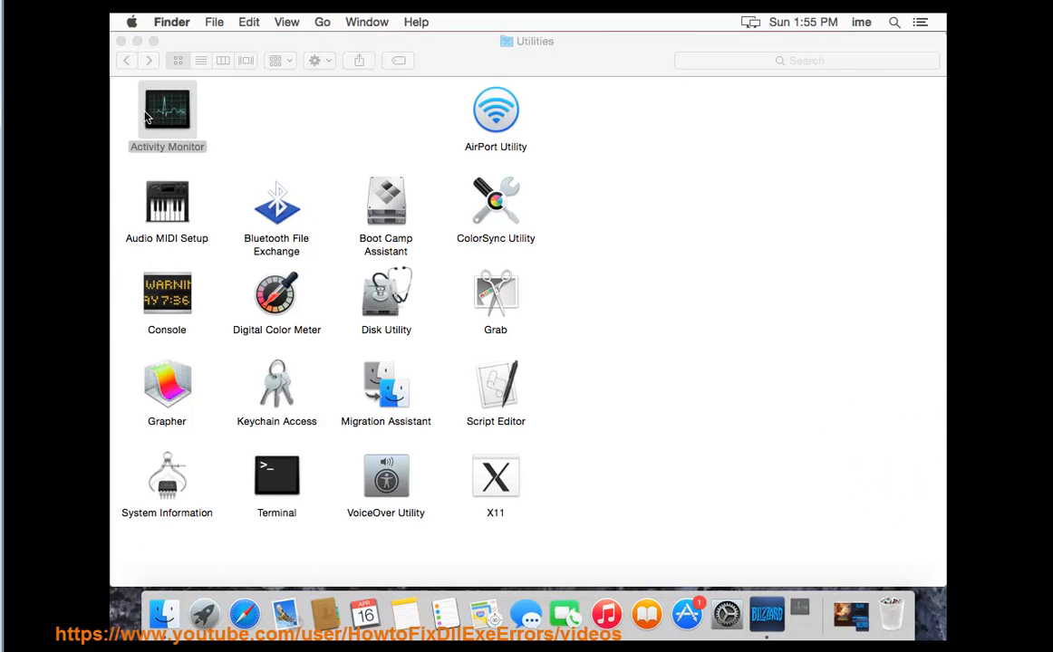
pyautogui.doubleClick(167, 110)
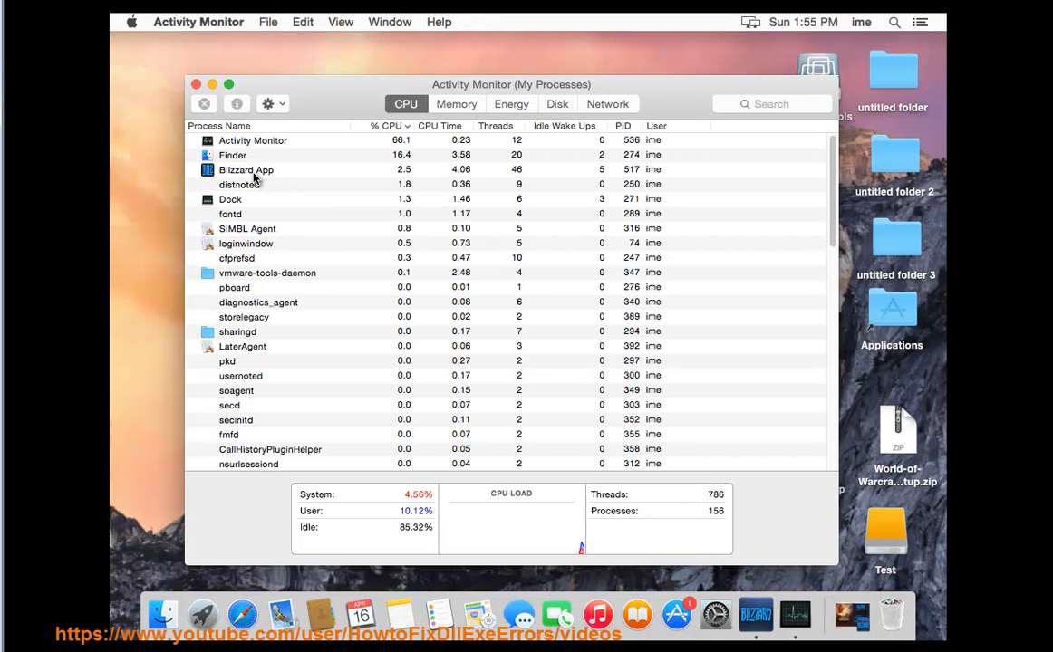
pyautogui.click(246, 155)
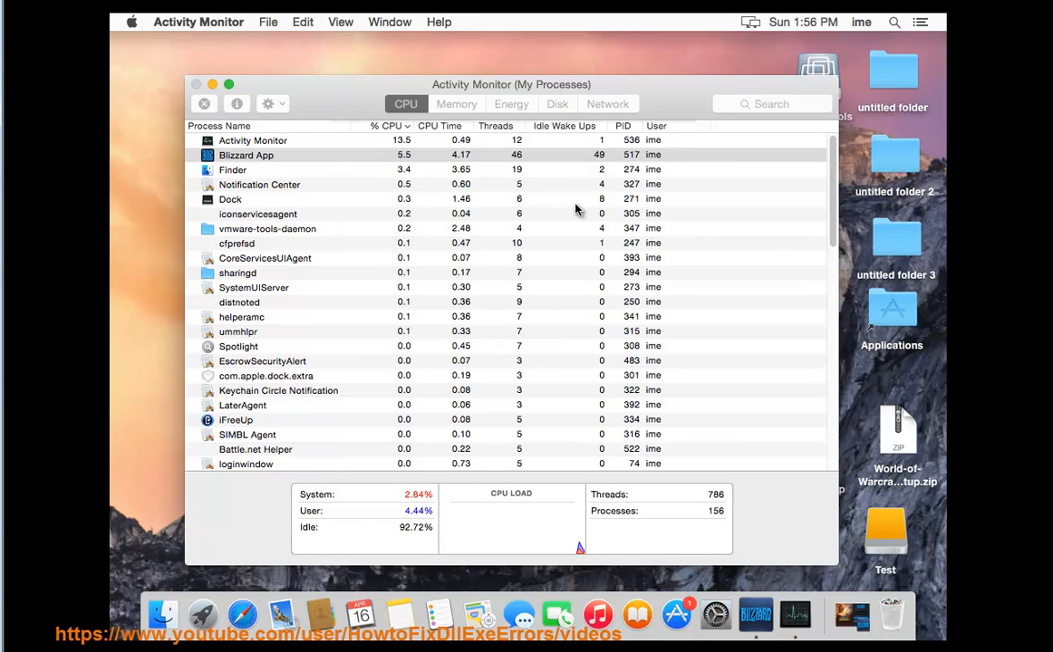
pyautogui.click(246, 155)
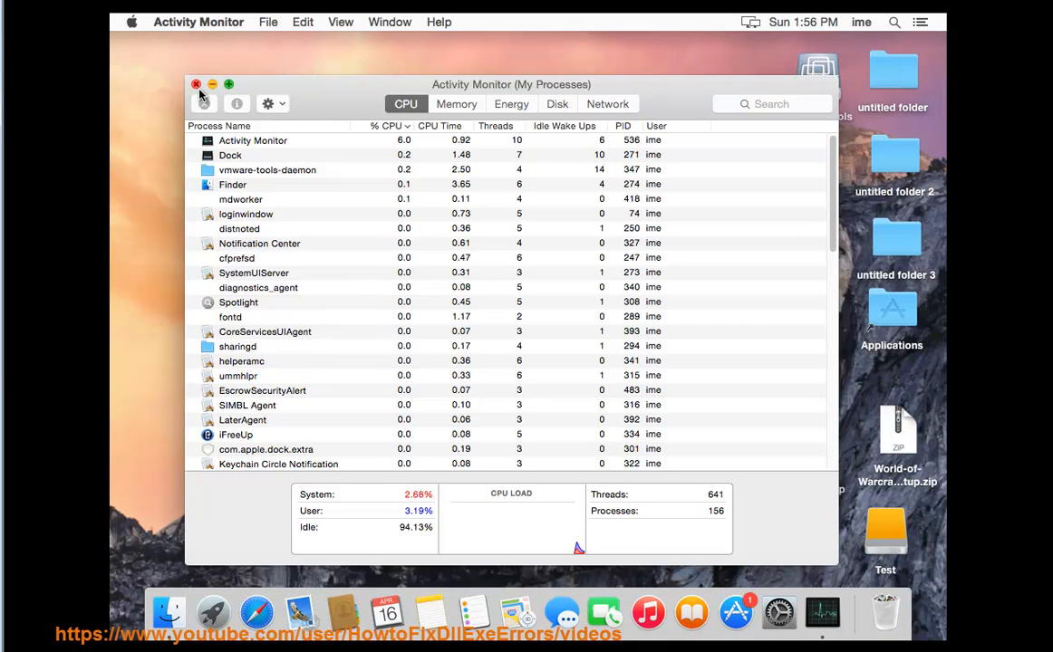
# Step: Navigate Finder to Test drive > Users > Shared and right-click the Battle.net folder
pyautogui.click(323, 21)
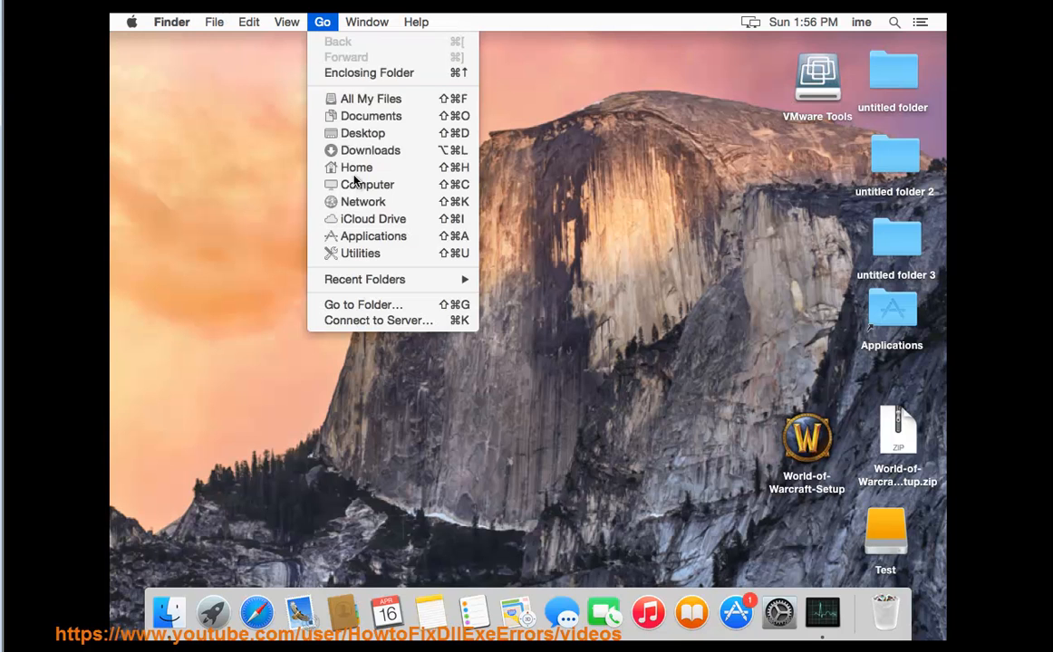
pyautogui.click(367, 184)
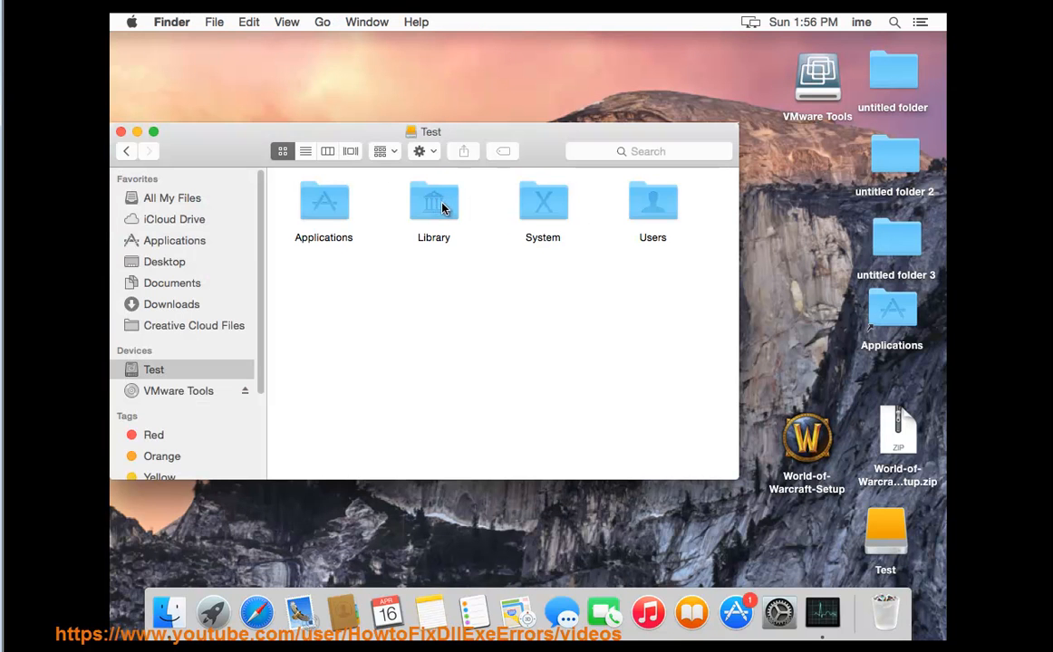
pyautogui.click(652, 201)
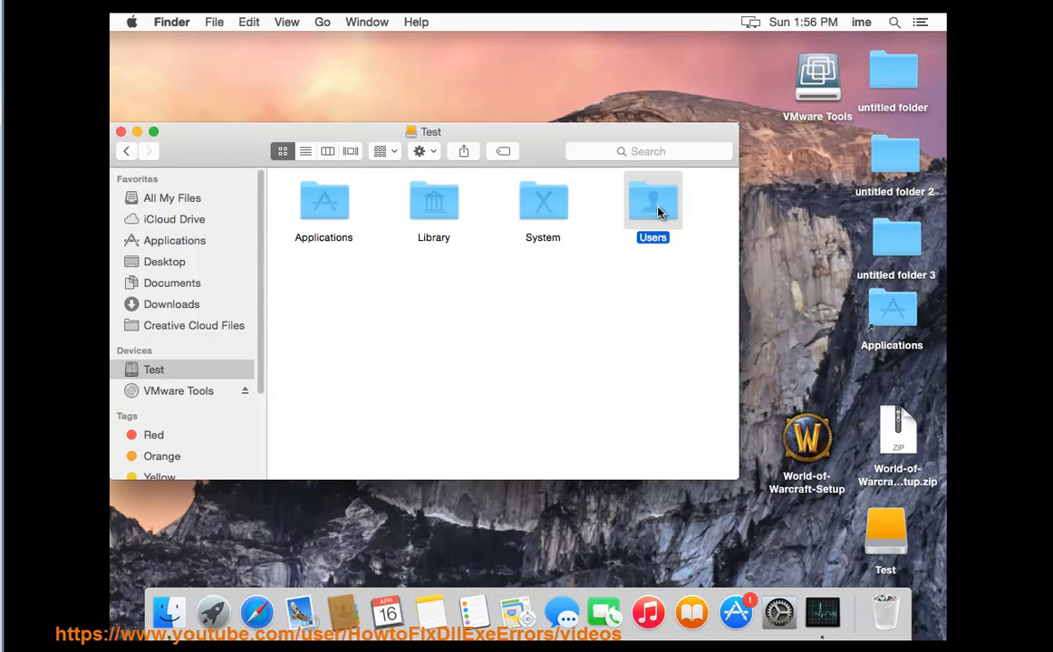
pyautogui.doubleClick(653, 203)
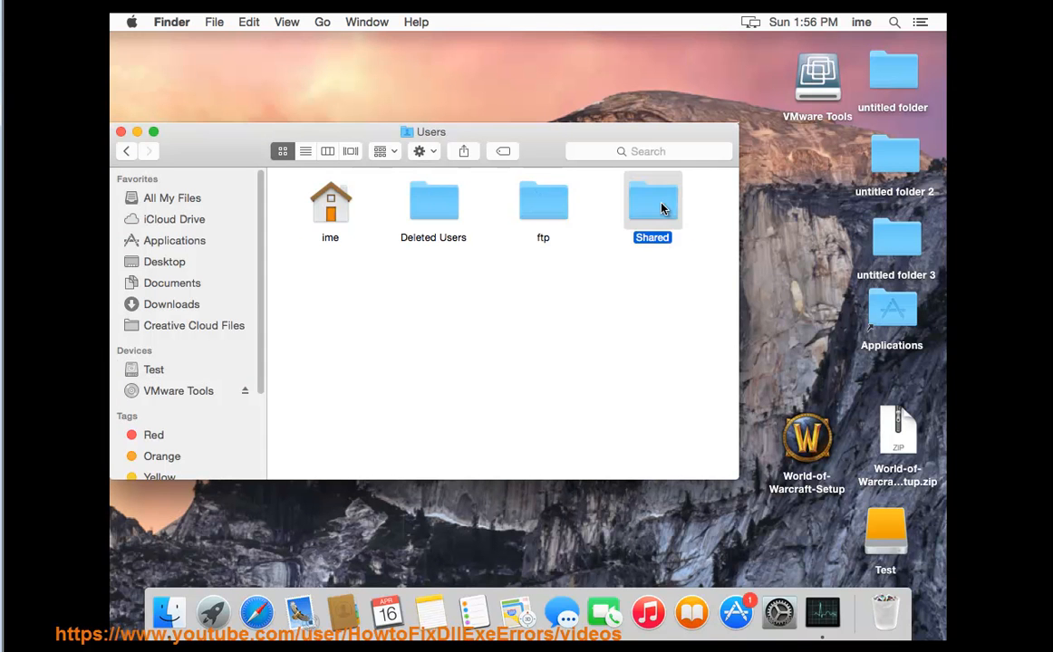
pyautogui.doubleClick(653, 199)
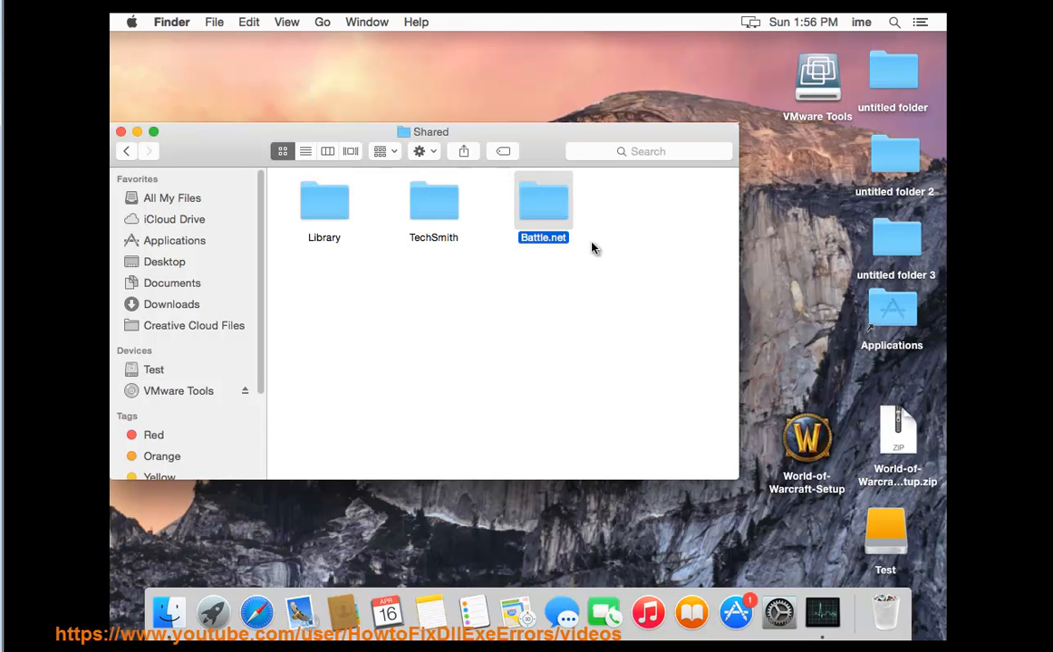
pyautogui.rightClick(543, 199)
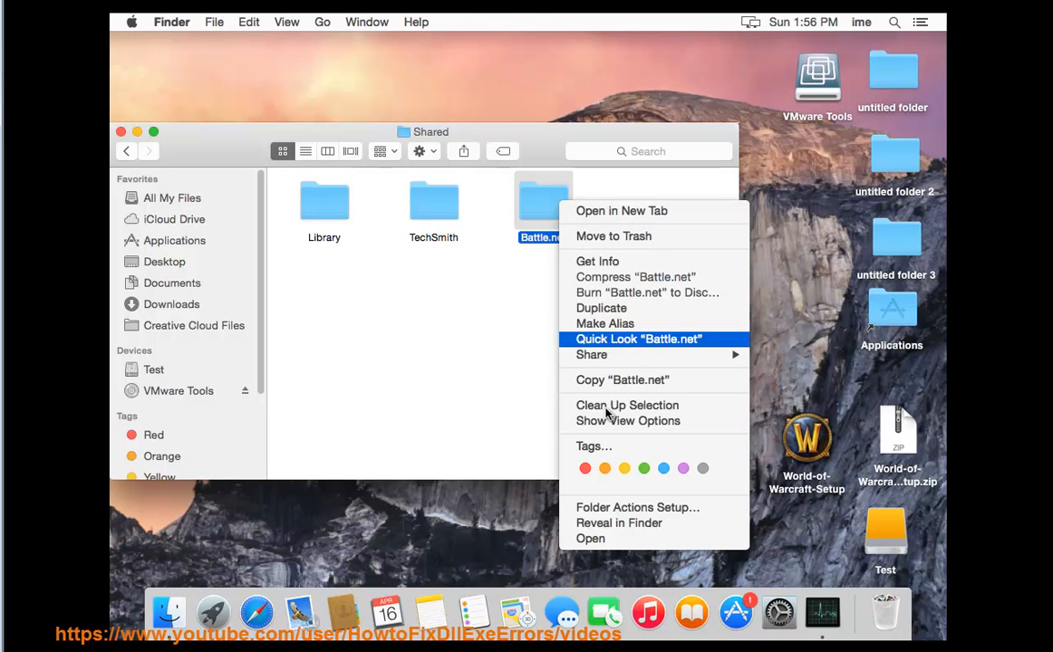
pyautogui.moveTo(681, 246)
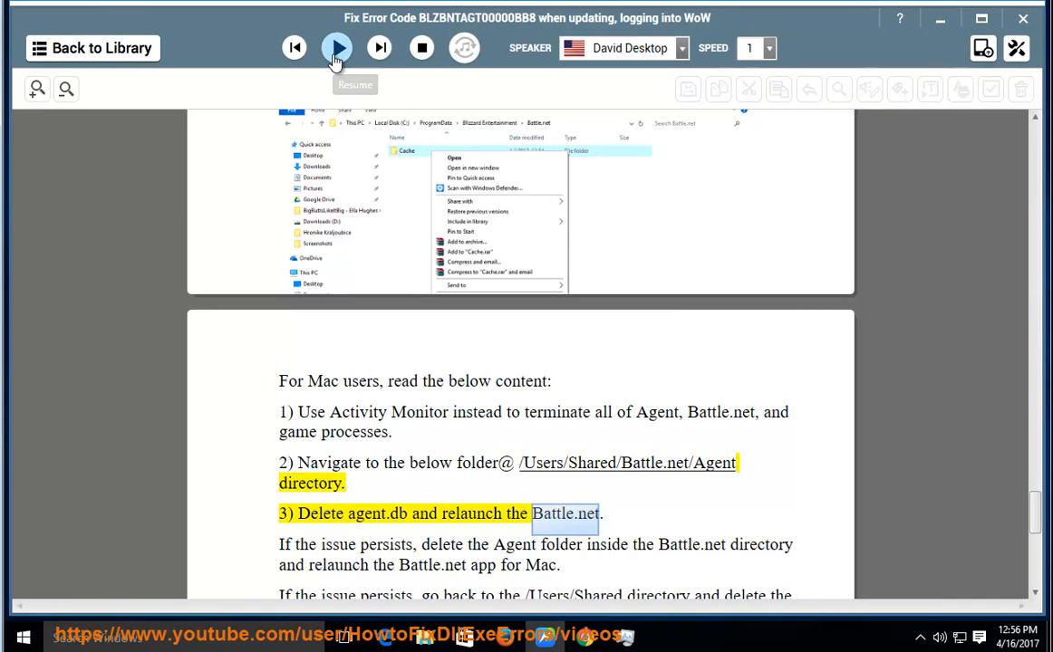
# Step: Resume NaturalReader narration of the Mac steps, scrolling down to step 8 on uninstalling
pyautogui.click(337, 48)
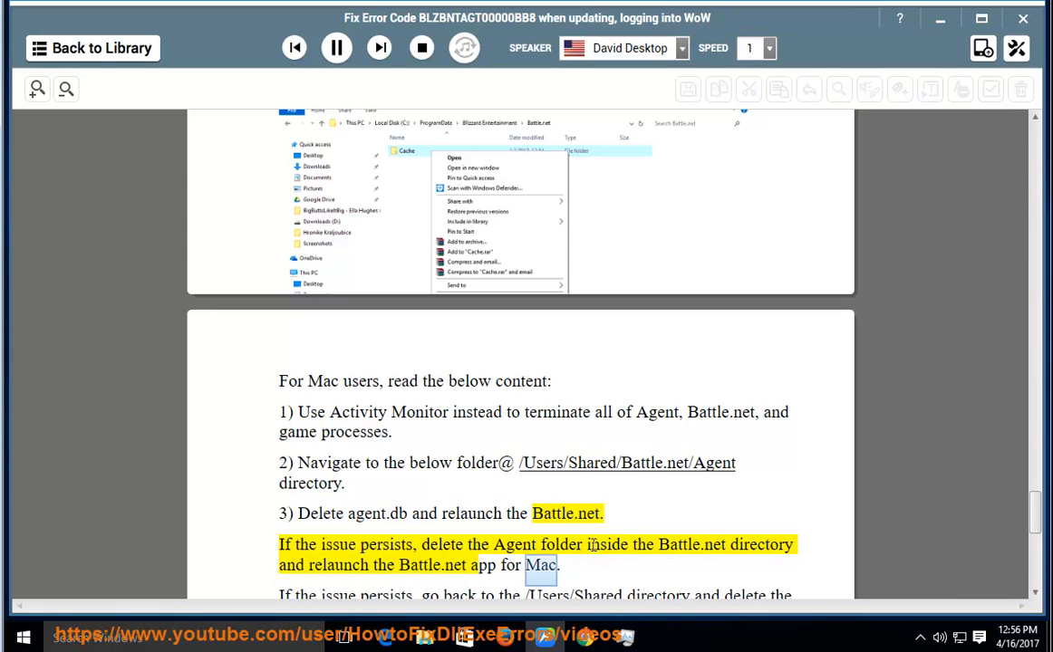
pyautogui.scroll(-3)
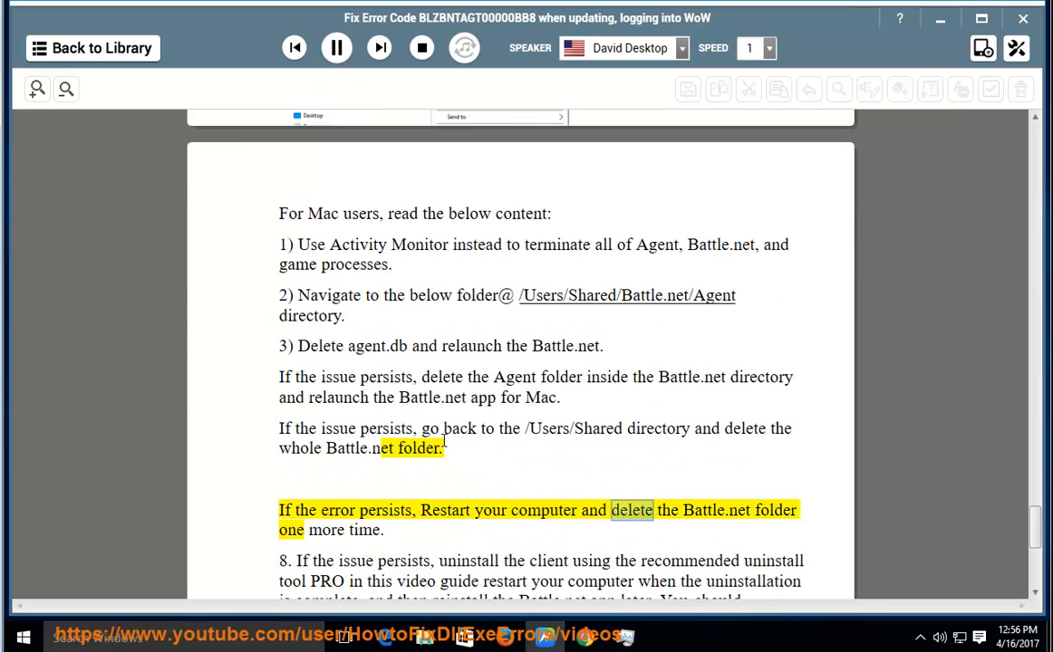
pyautogui.doubleClick(363, 531)
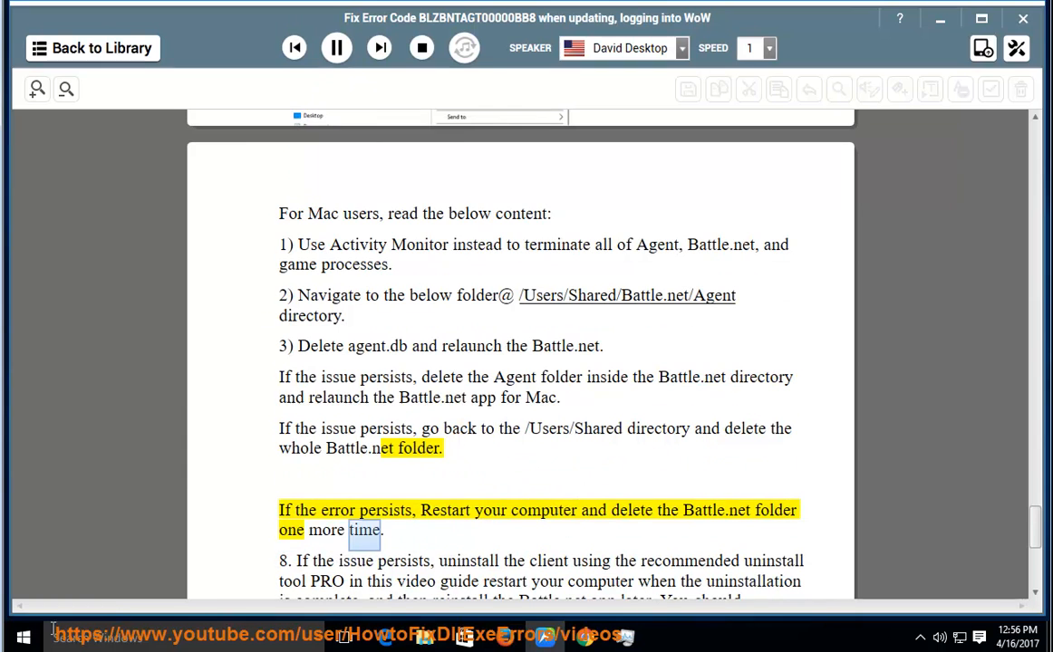
pyautogui.click(23, 637)
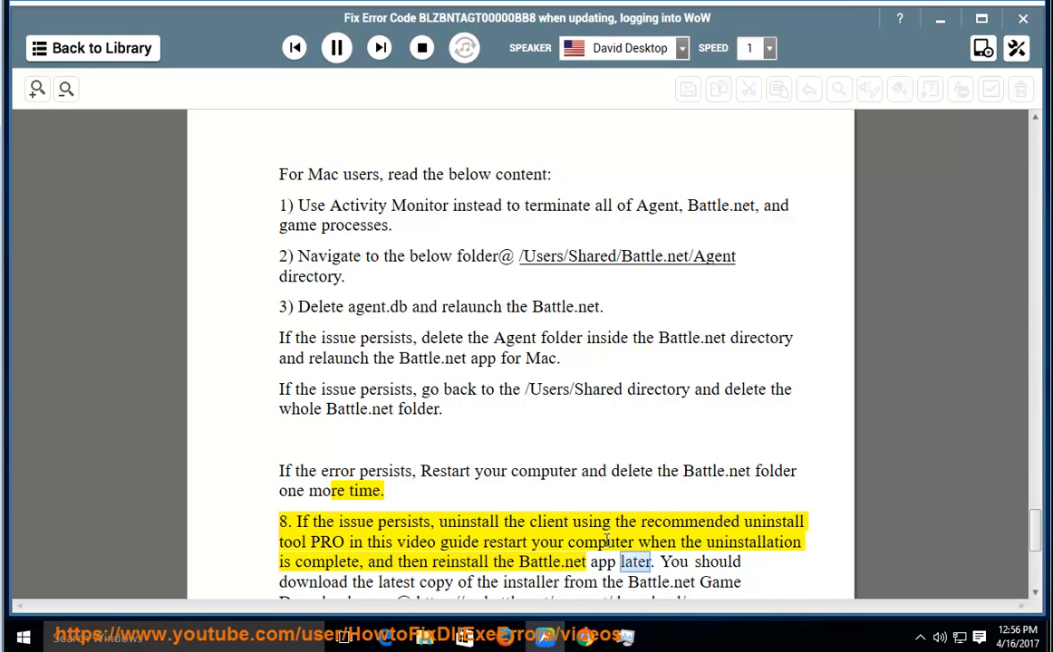
pyautogui.scroll(-3)
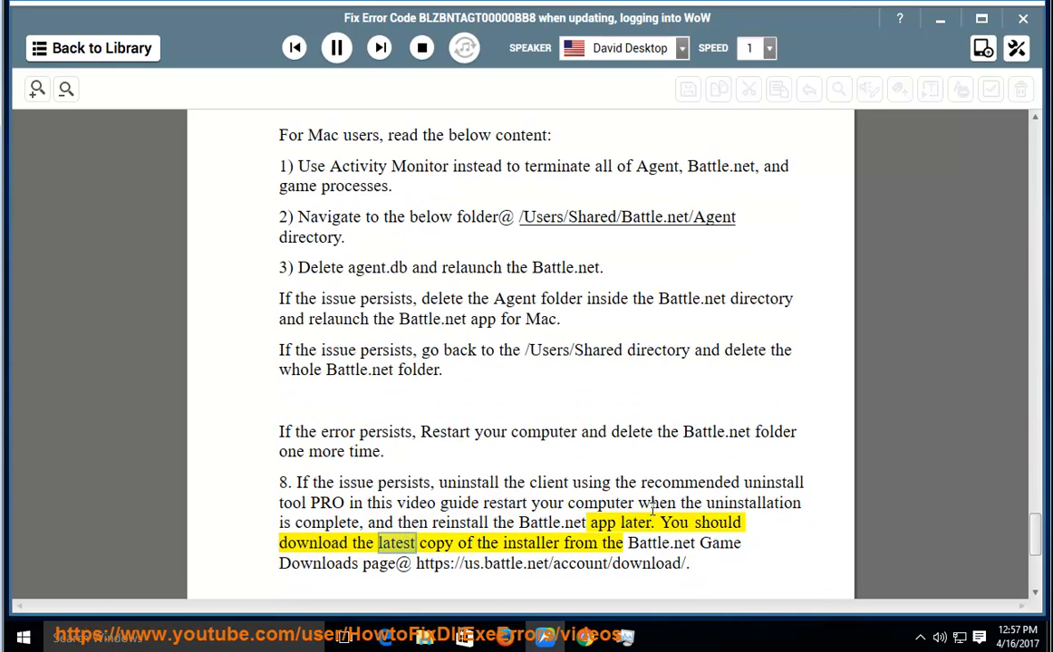